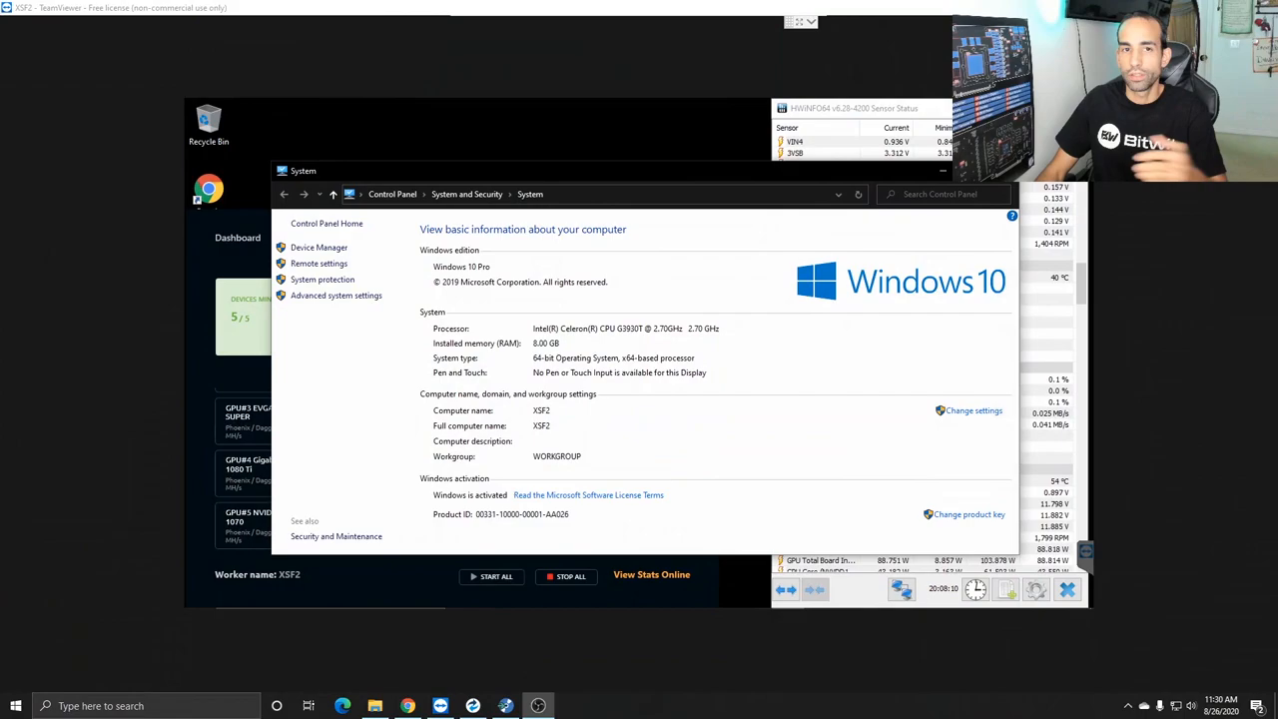
pyautogui.moveTo(350, 309)
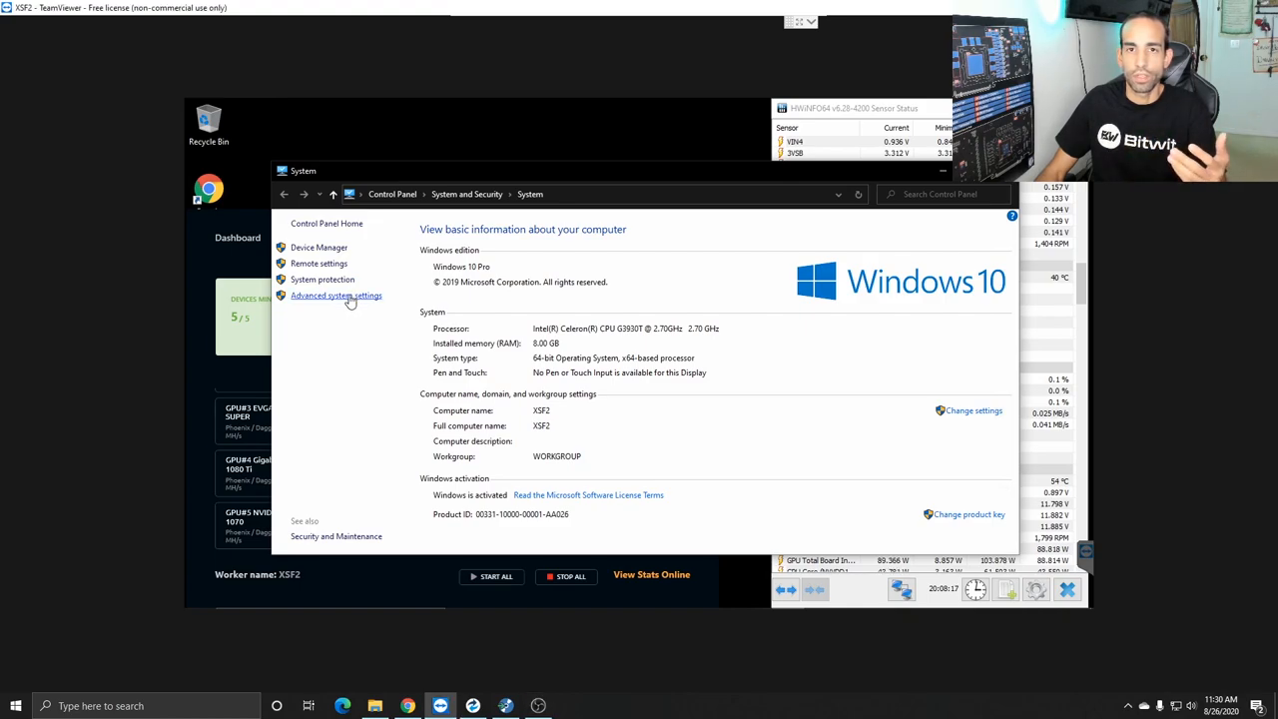
# Bring up System Properties on the Advanced tab from the System page
pyautogui.click(335, 296)
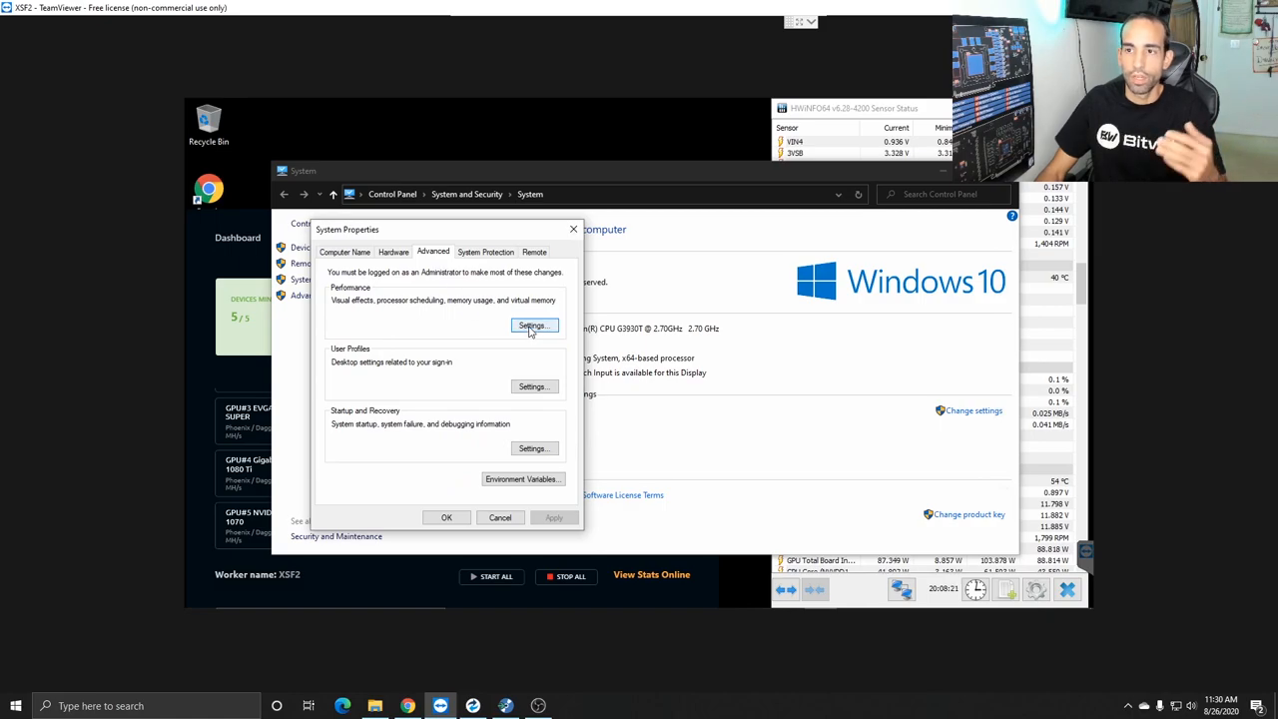
# Reach the Virtual Memory dialog through Performance Options' advanced settings
pyautogui.click(535, 325)
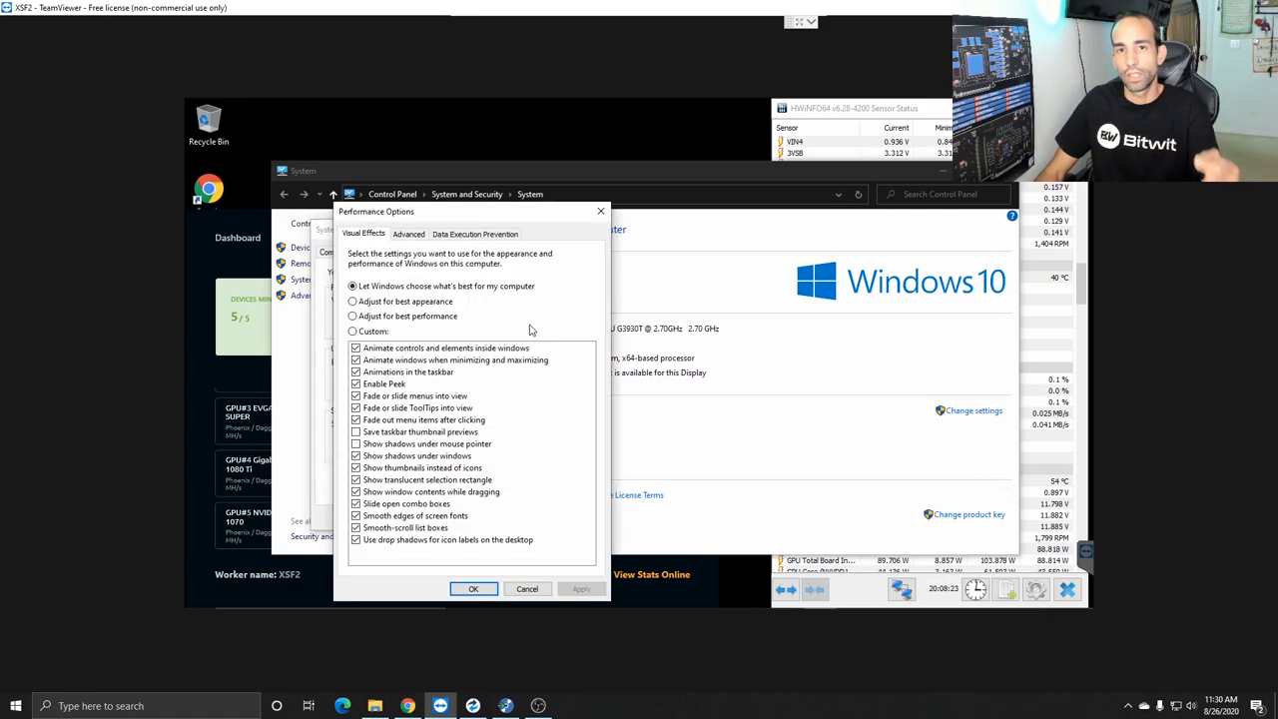
pyautogui.click(407, 234)
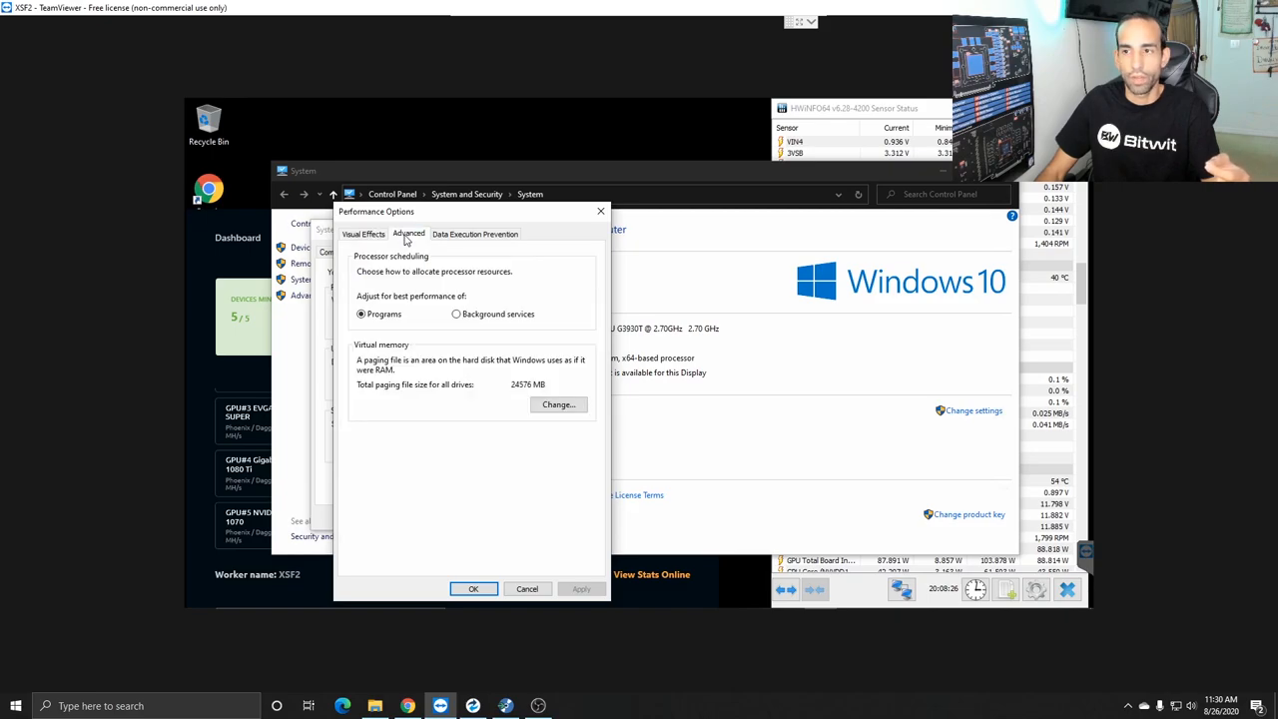
pyautogui.moveTo(503, 396)
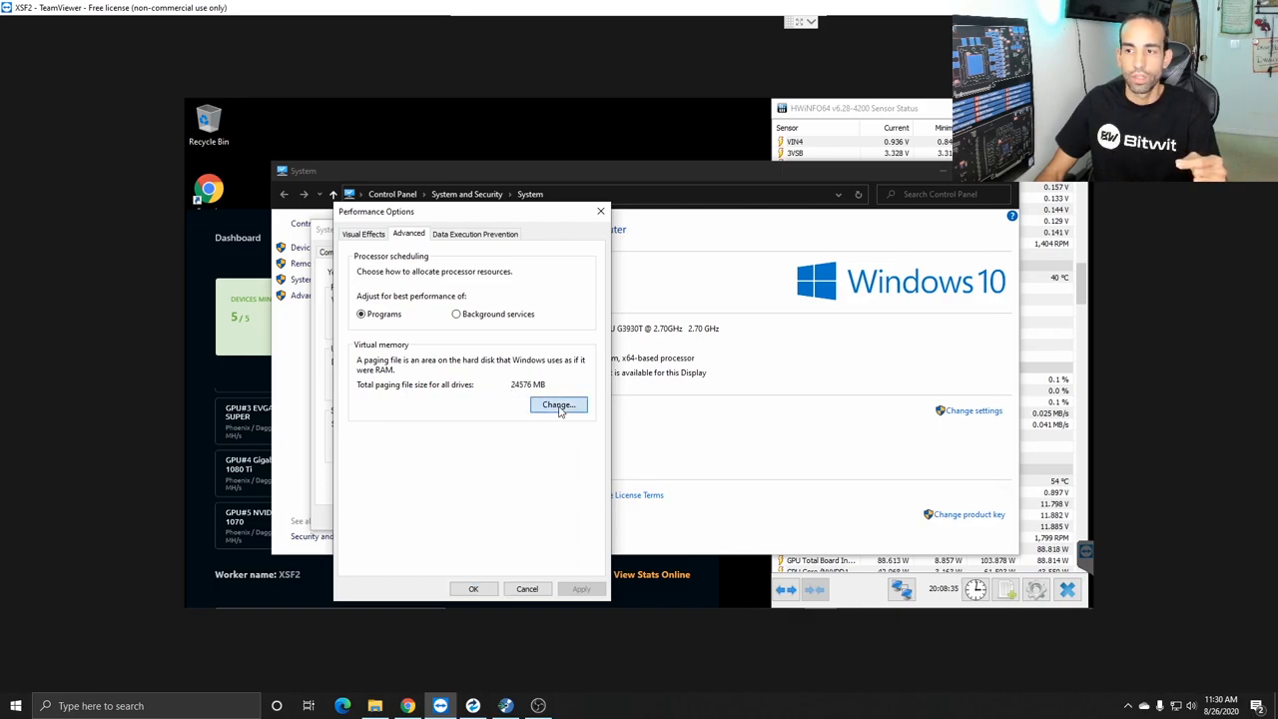
pyautogui.click(557, 403)
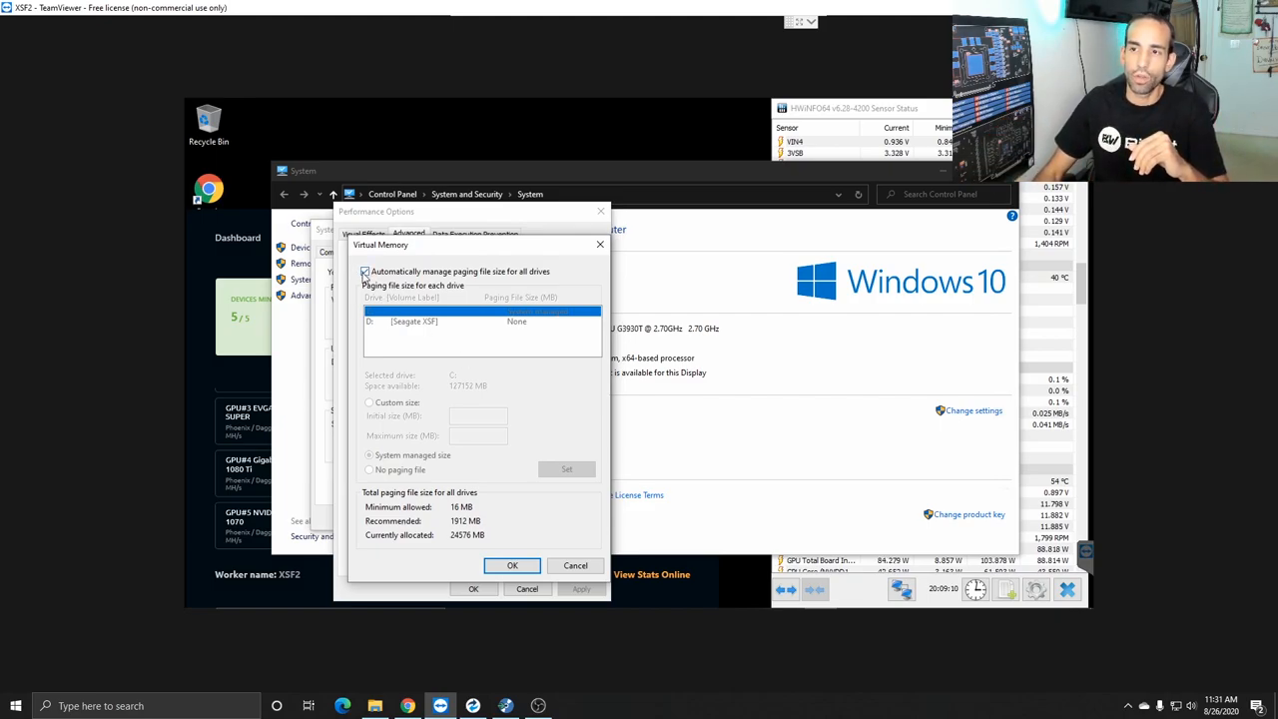
# Disable automatic paging management and set drive C to a custom 56000 MB initial / 64000 MB maximum
pyautogui.click(365, 272)
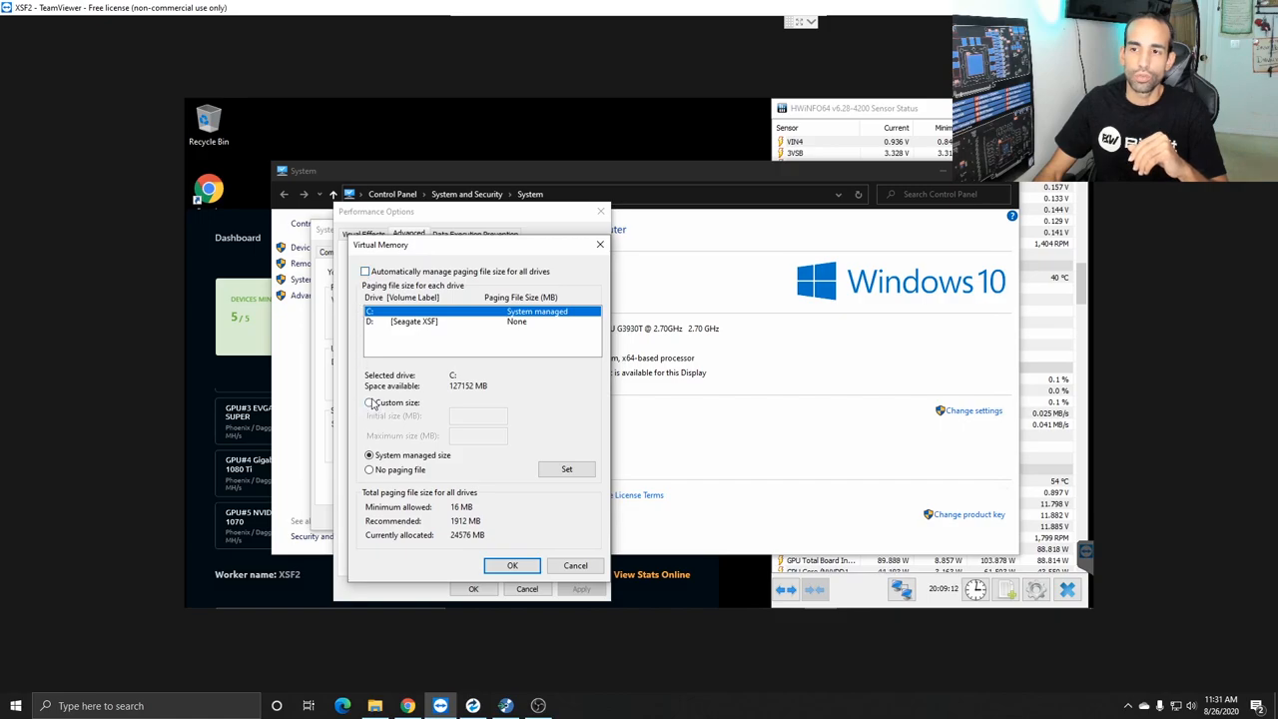
pyautogui.click(370, 403)
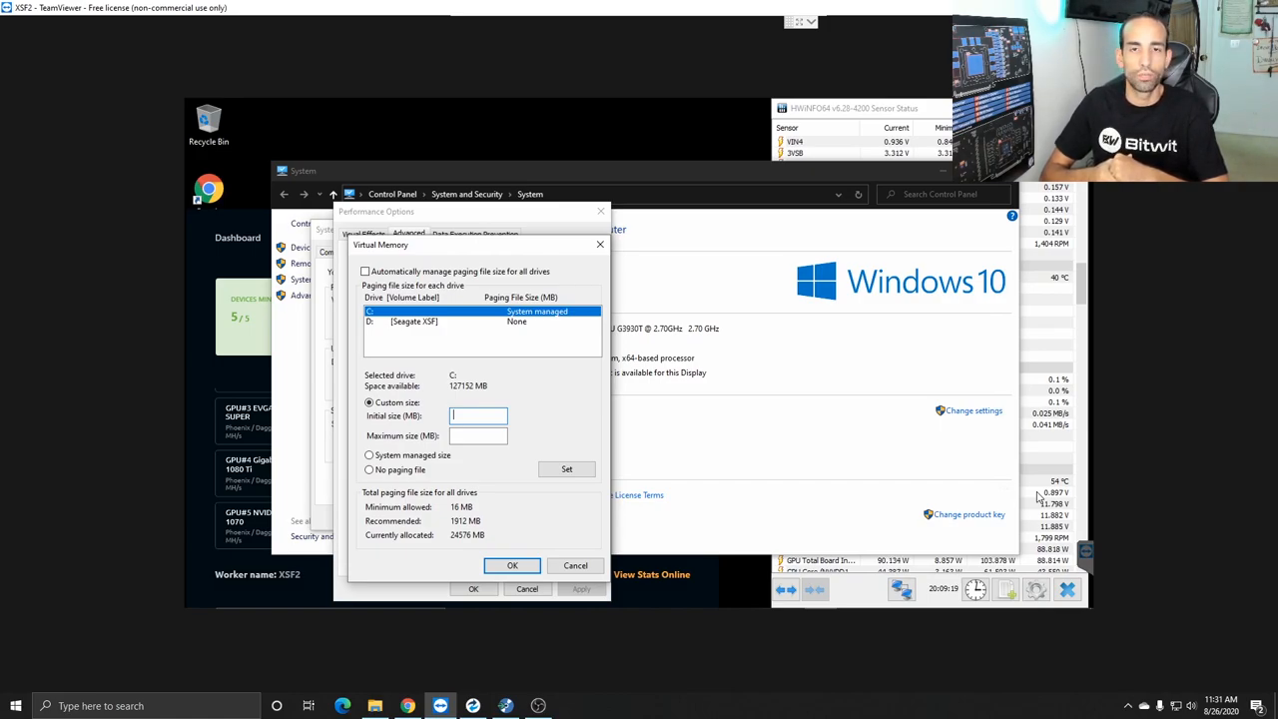
pyautogui.write('5')
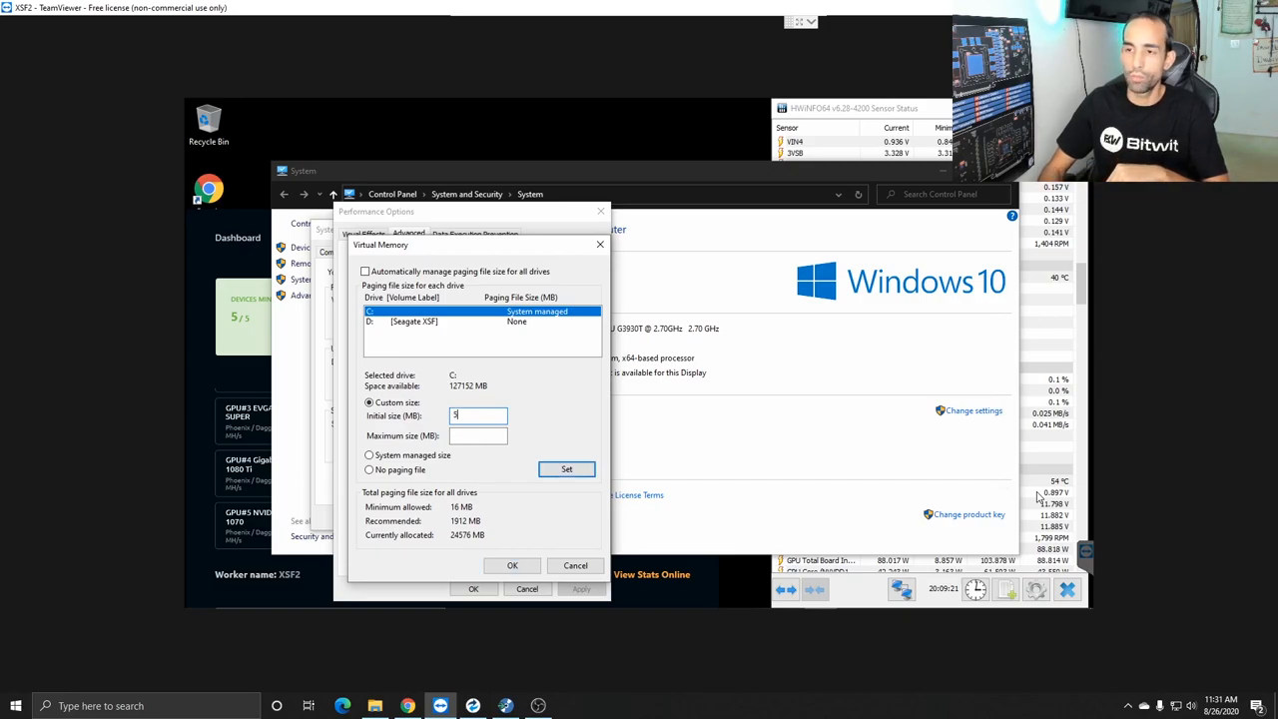
pyautogui.write('6000')
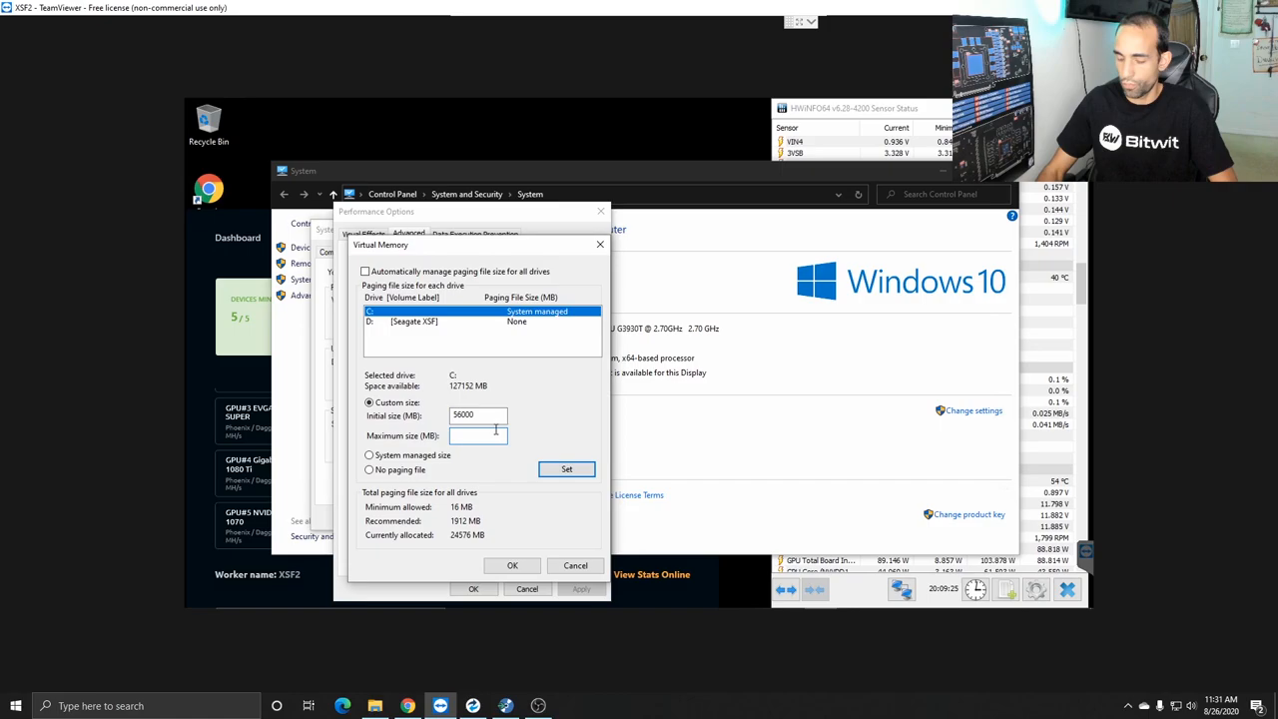
pyautogui.write('64000')
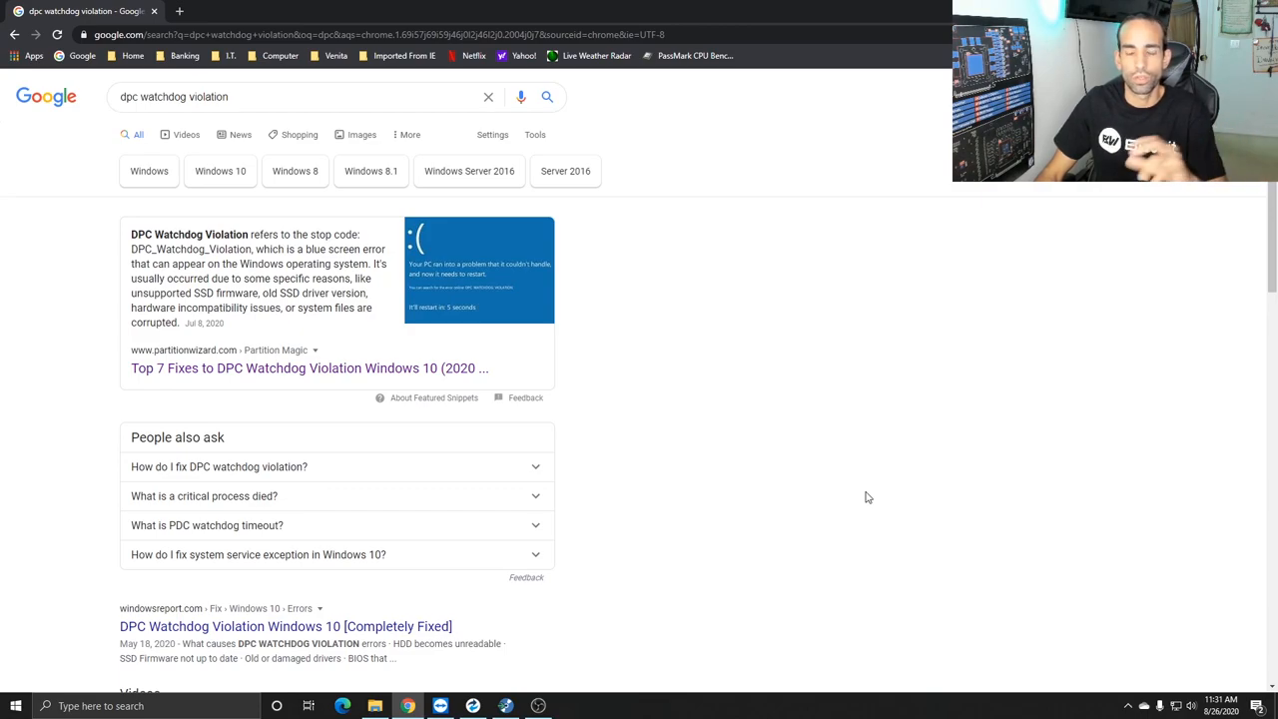
pyautogui.moveTo(954, 513)
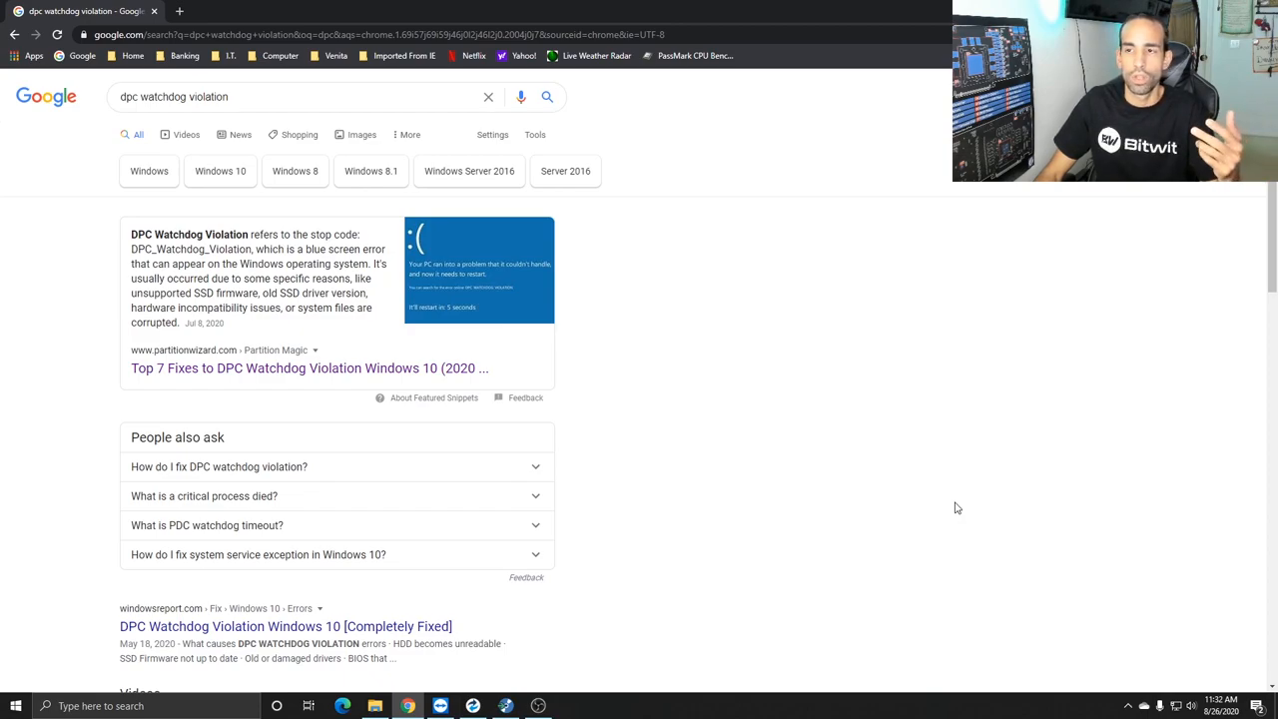
pyautogui.moveTo(954, 503)
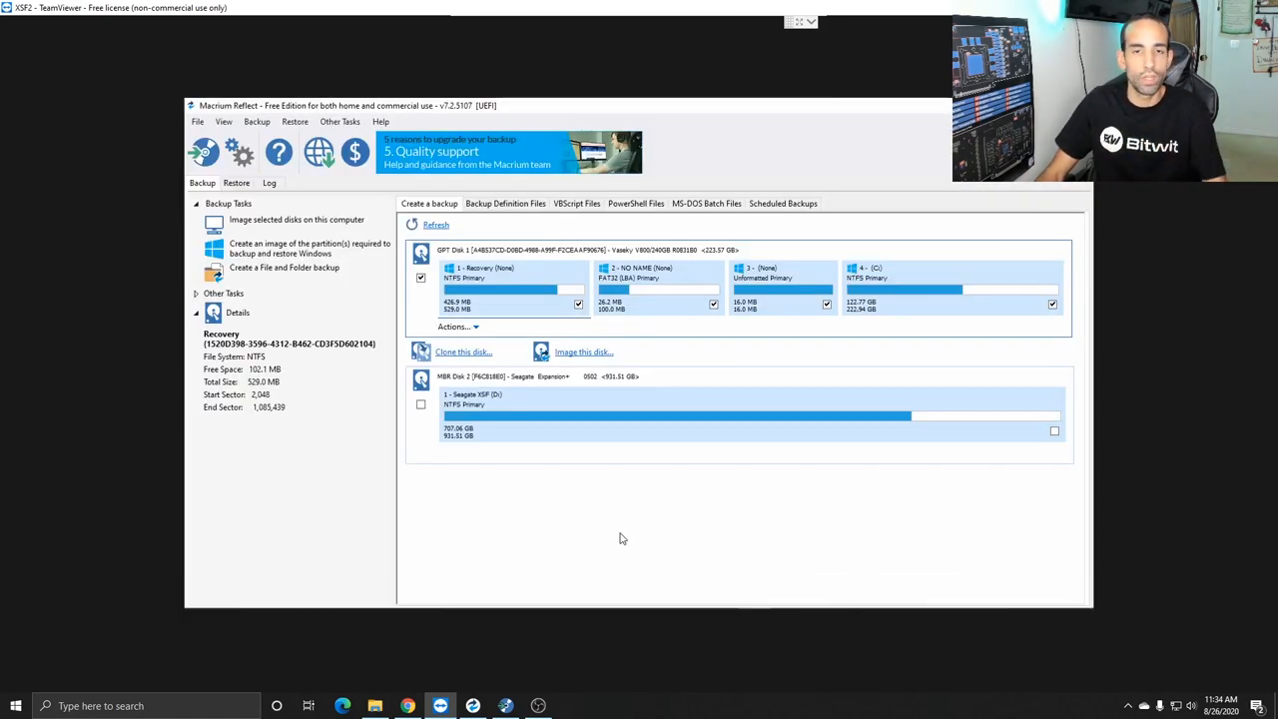
pyautogui.moveTo(619, 531)
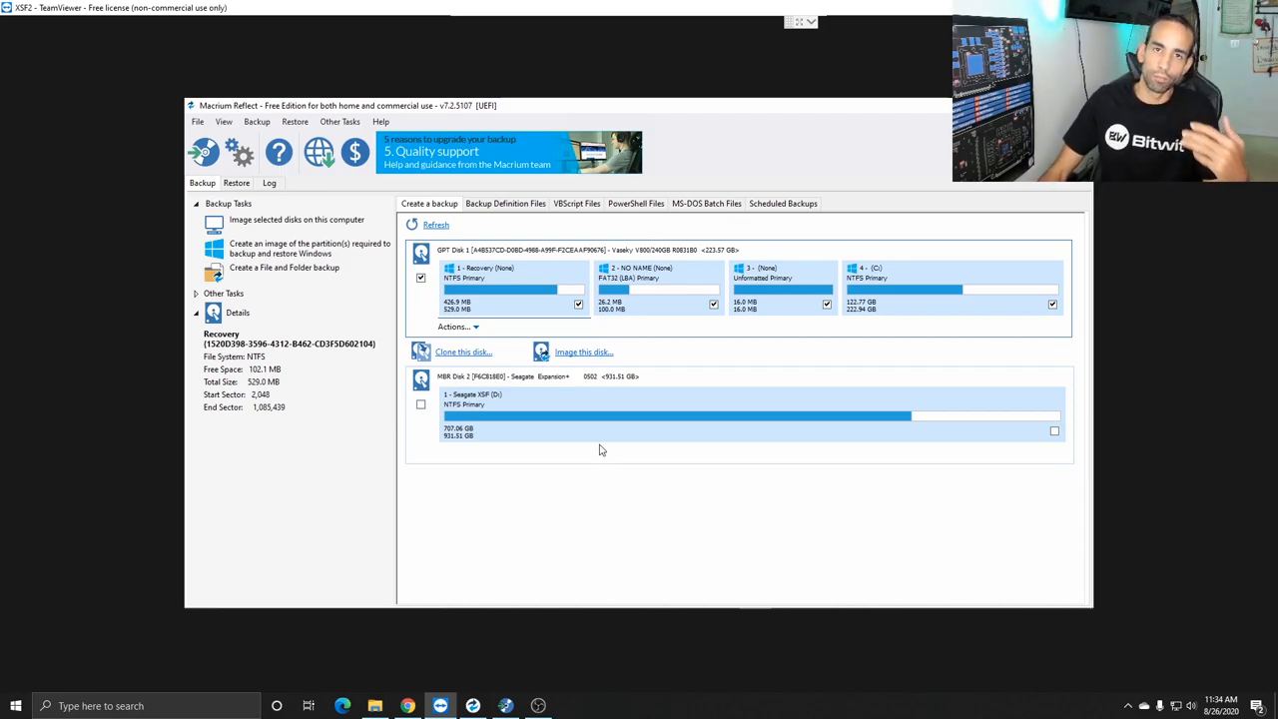
pyautogui.moveTo(595, 431)
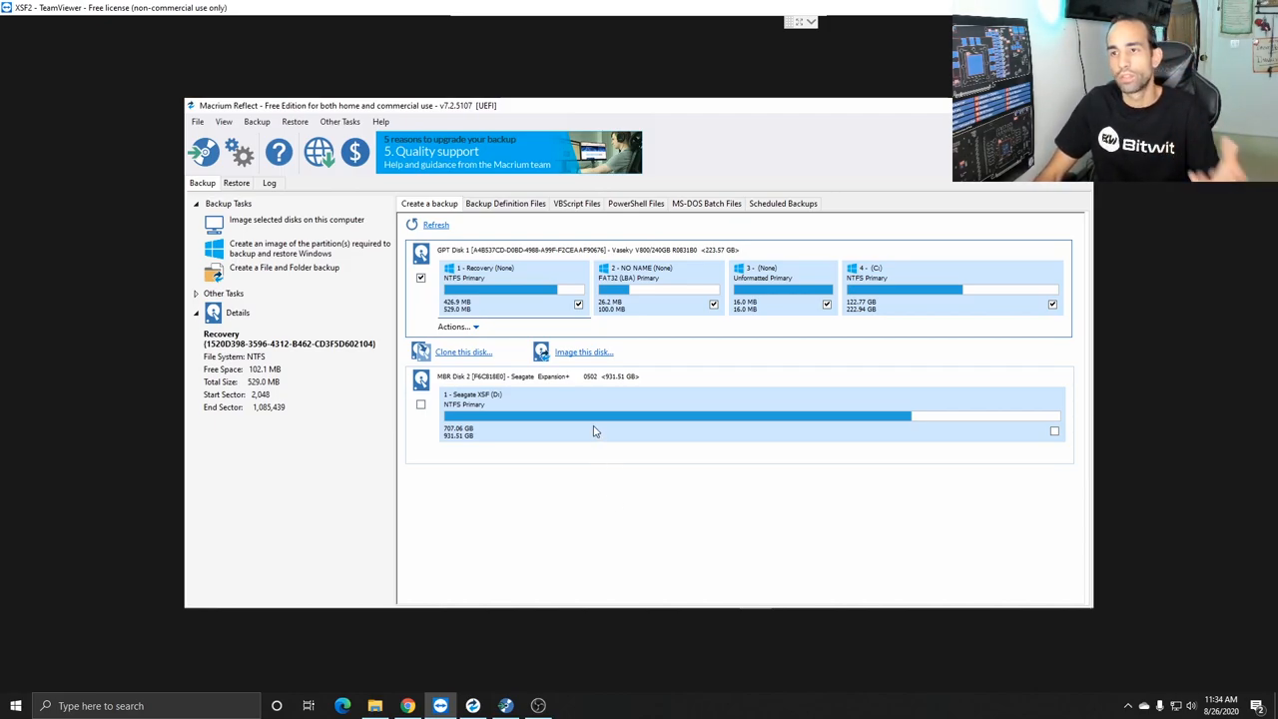
pyautogui.moveTo(236, 578)
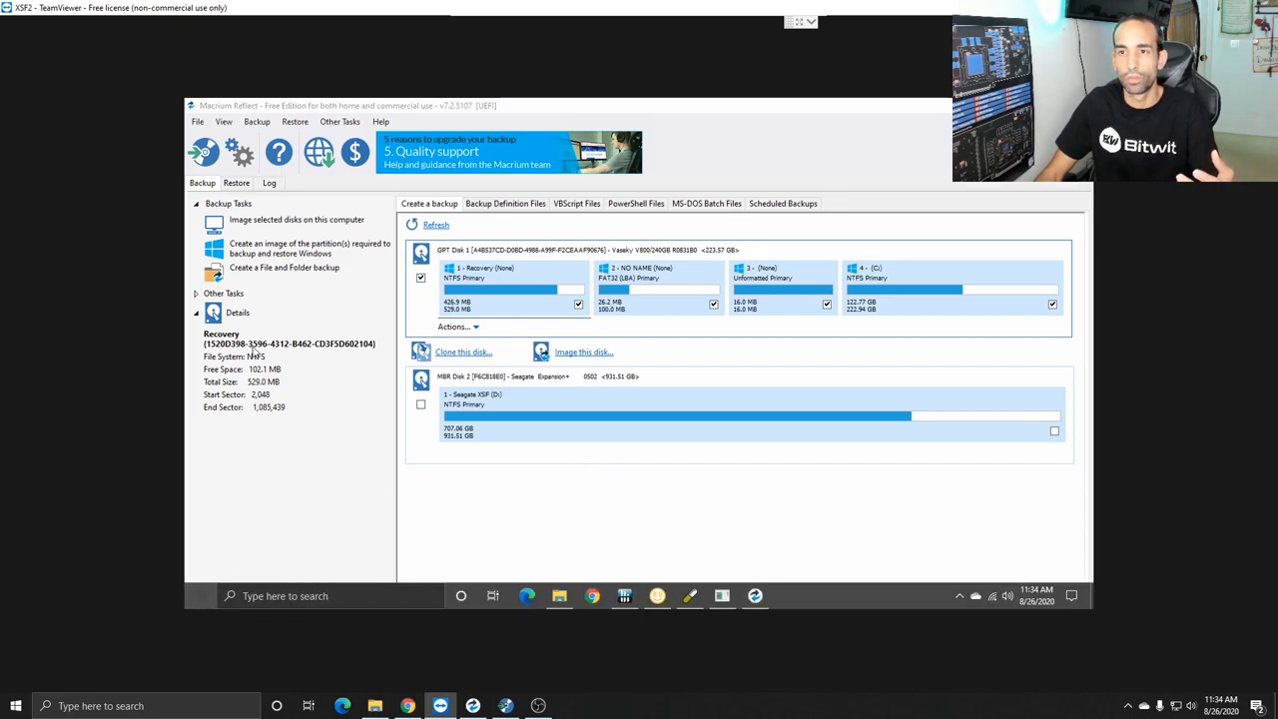
pyautogui.click(16, 707)
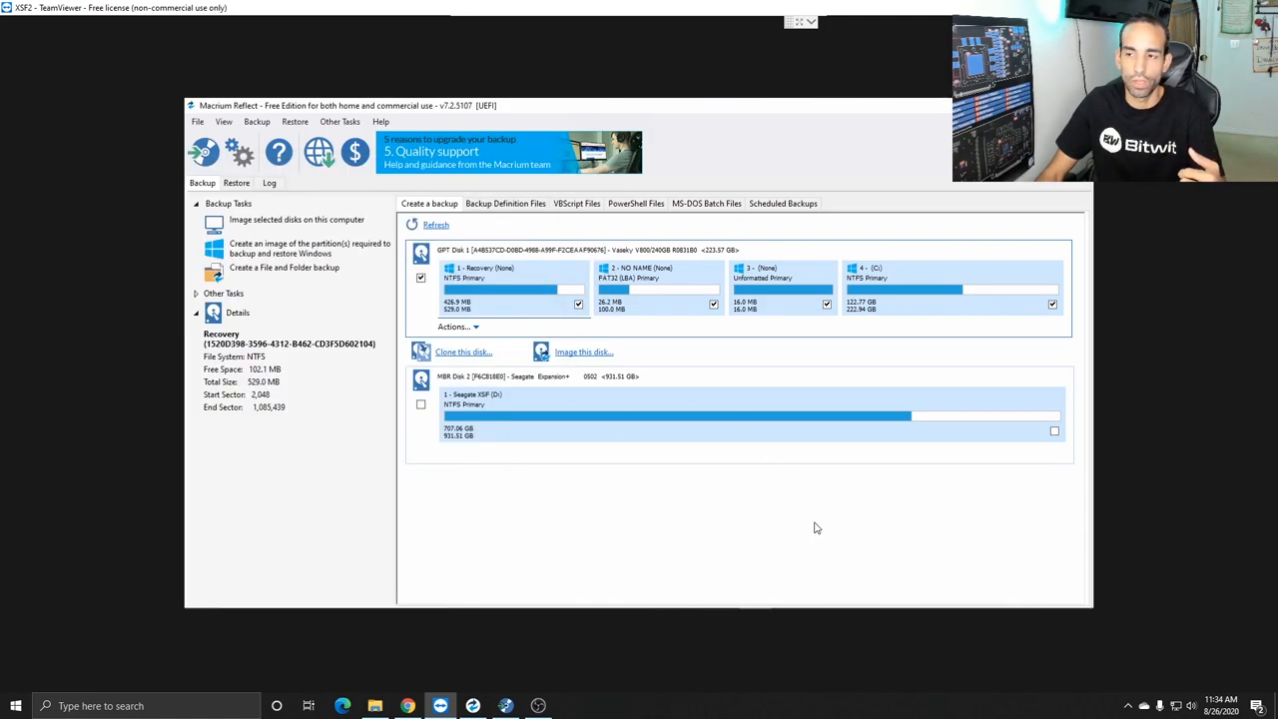
pyautogui.moveTo(798, 519)
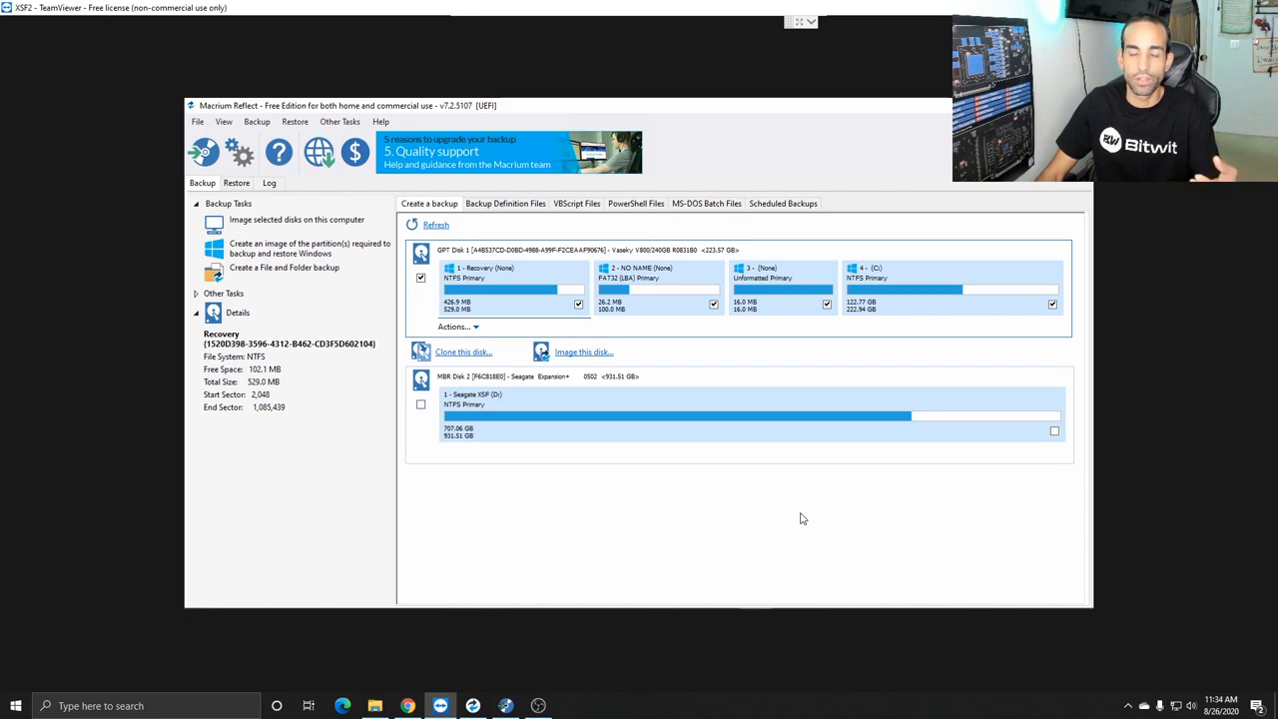
pyautogui.moveTo(796, 507)
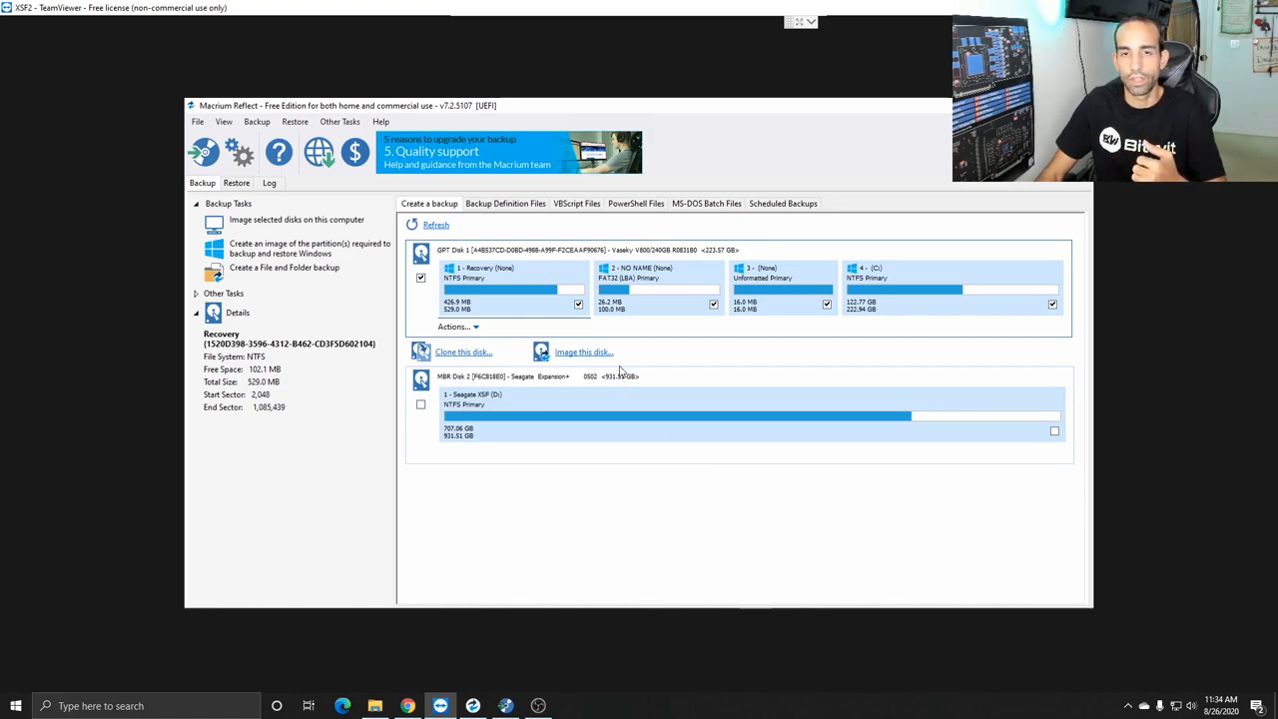
pyautogui.moveTo(664, 463)
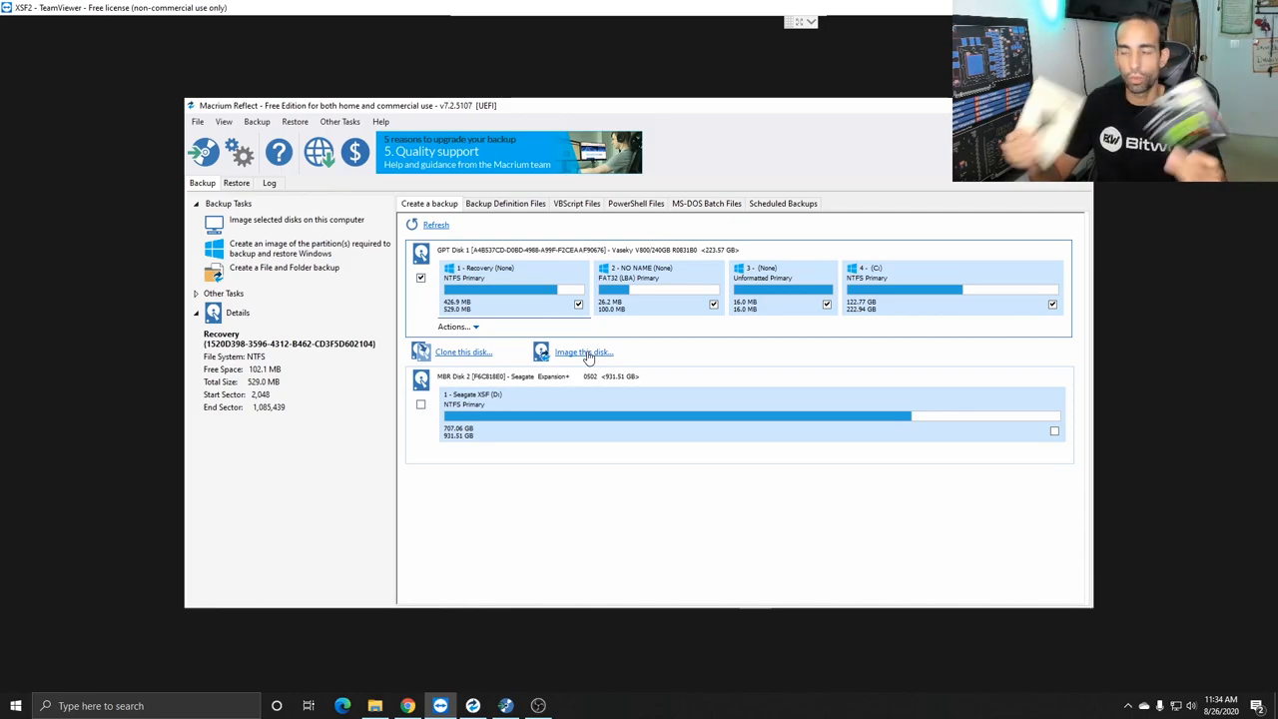
pyautogui.moveTo(609, 359)
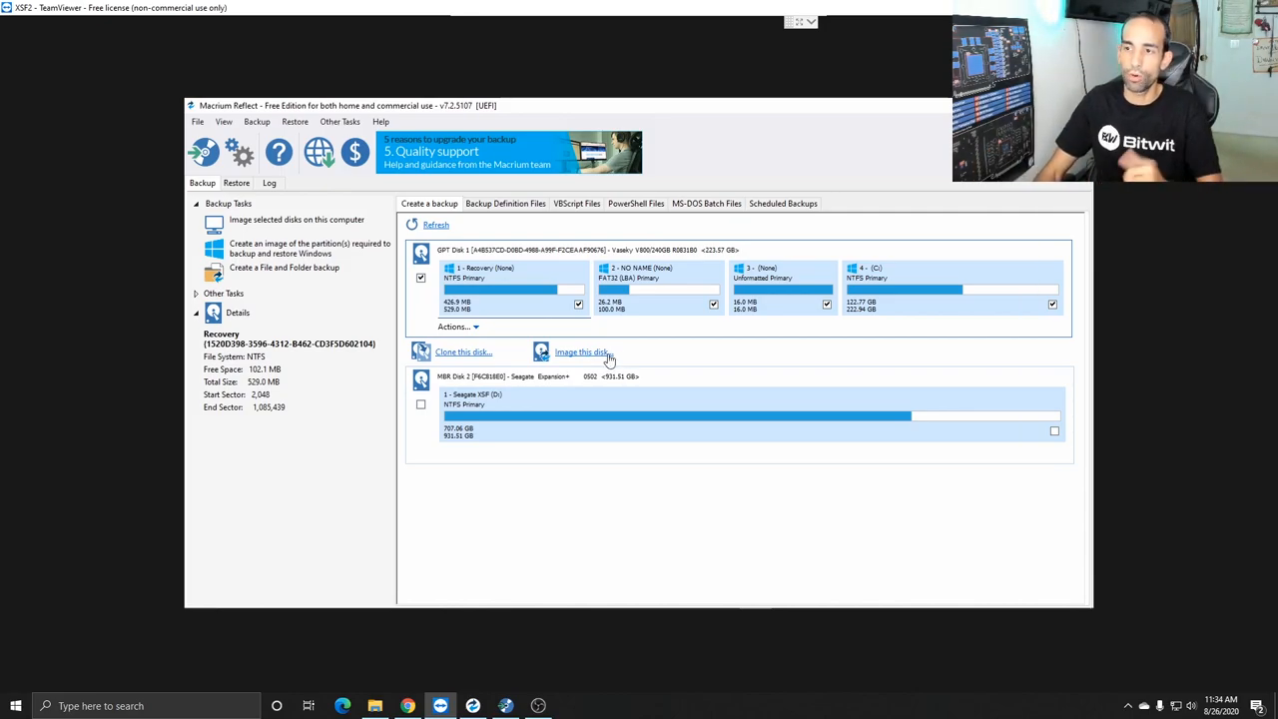
# Start imaging the system SSD, untick Full and Differential retention, and advance to the summary
pyautogui.click(579, 351)
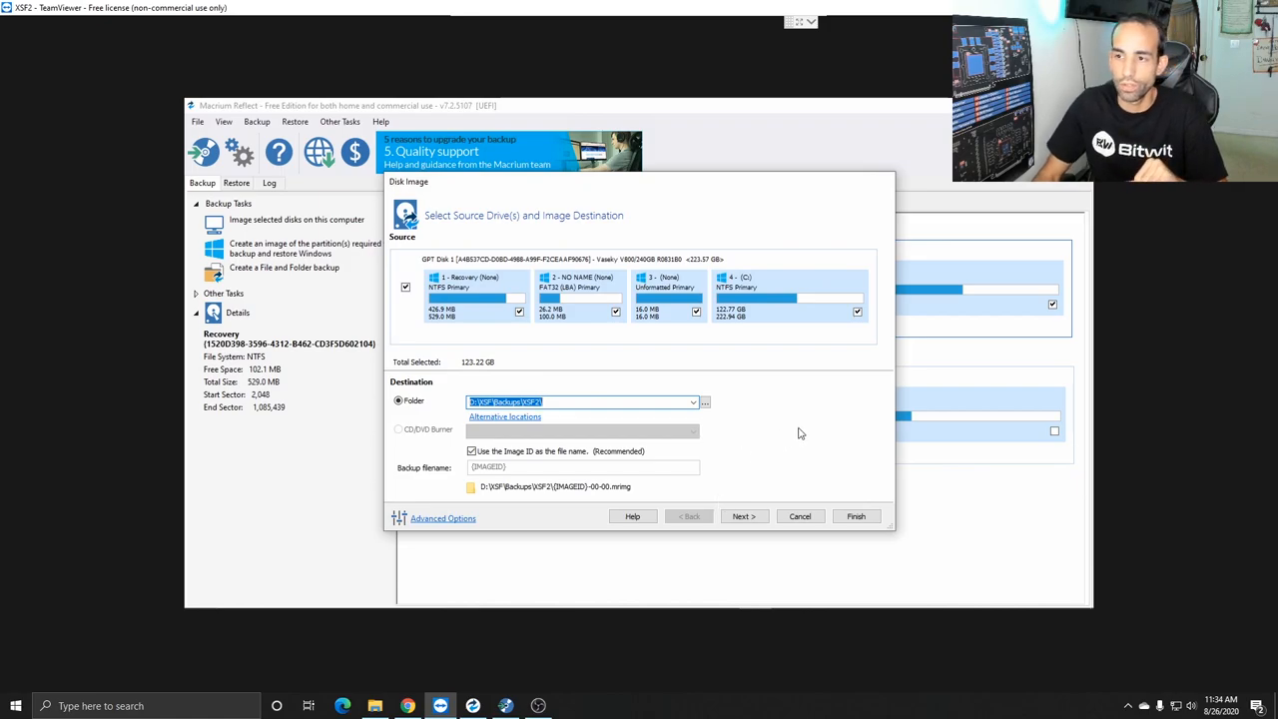
pyautogui.moveTo(778, 428)
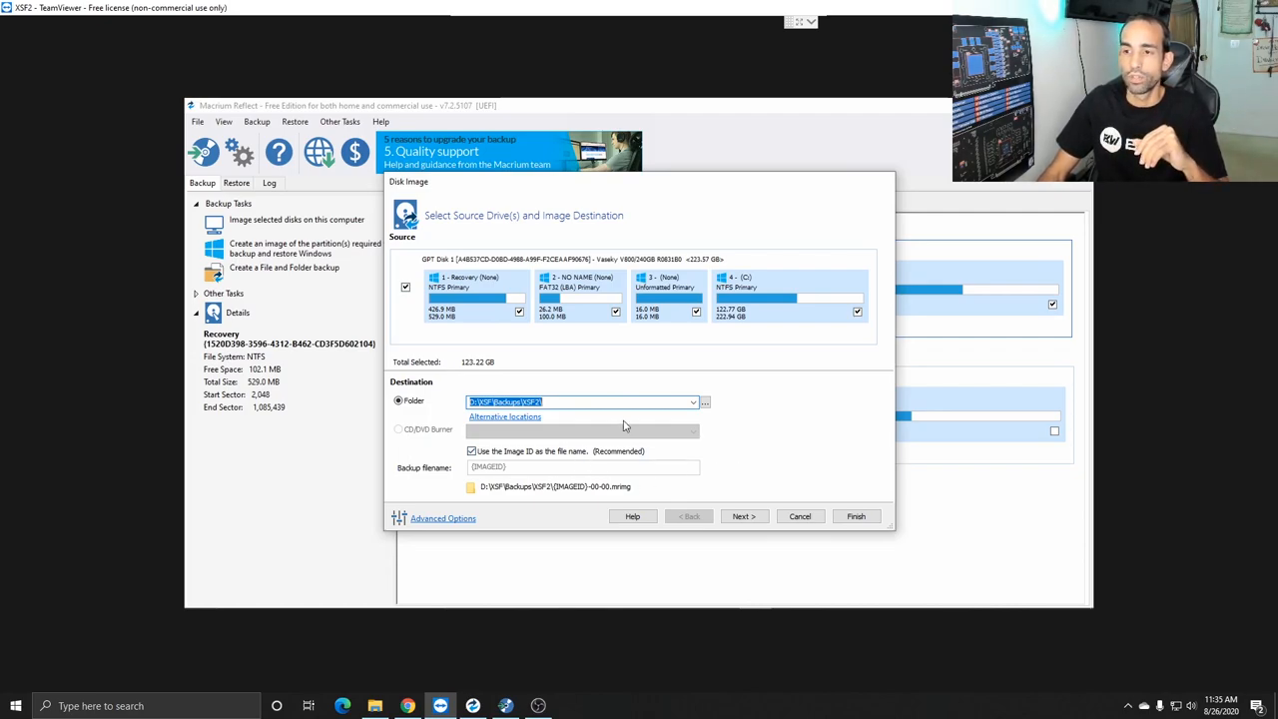
pyautogui.moveTo(622, 303)
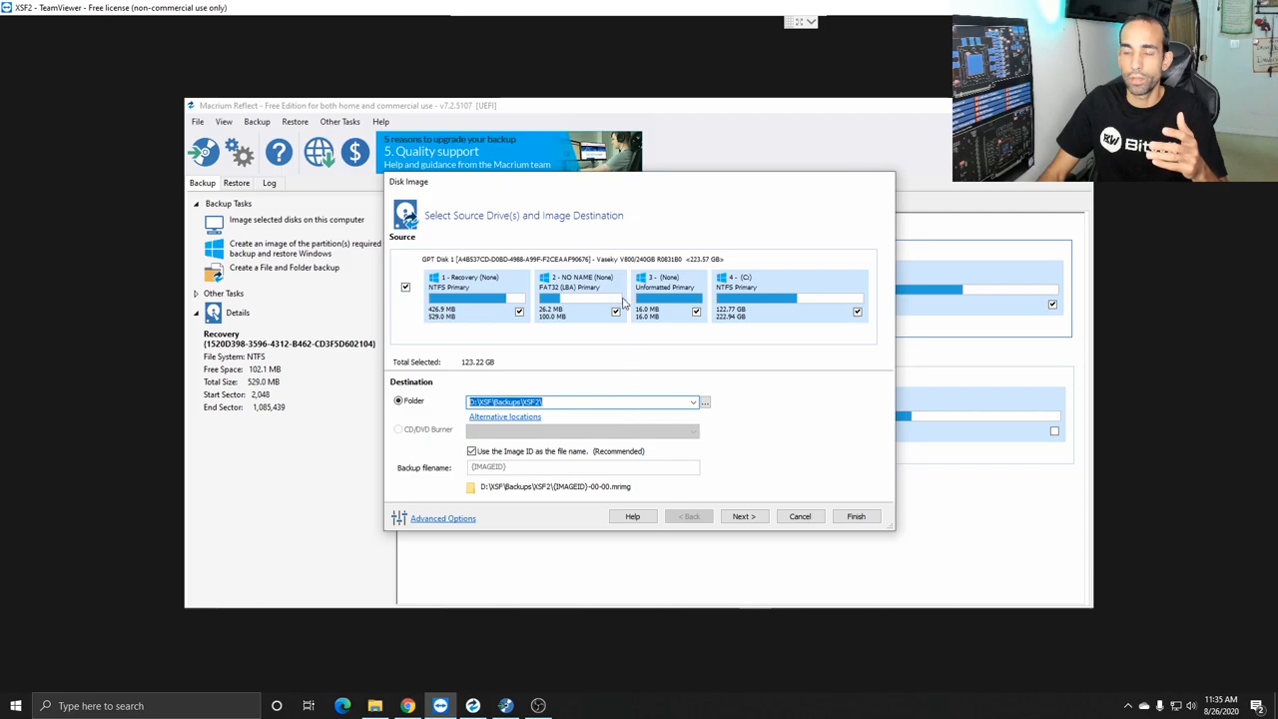
pyautogui.moveTo(663, 355)
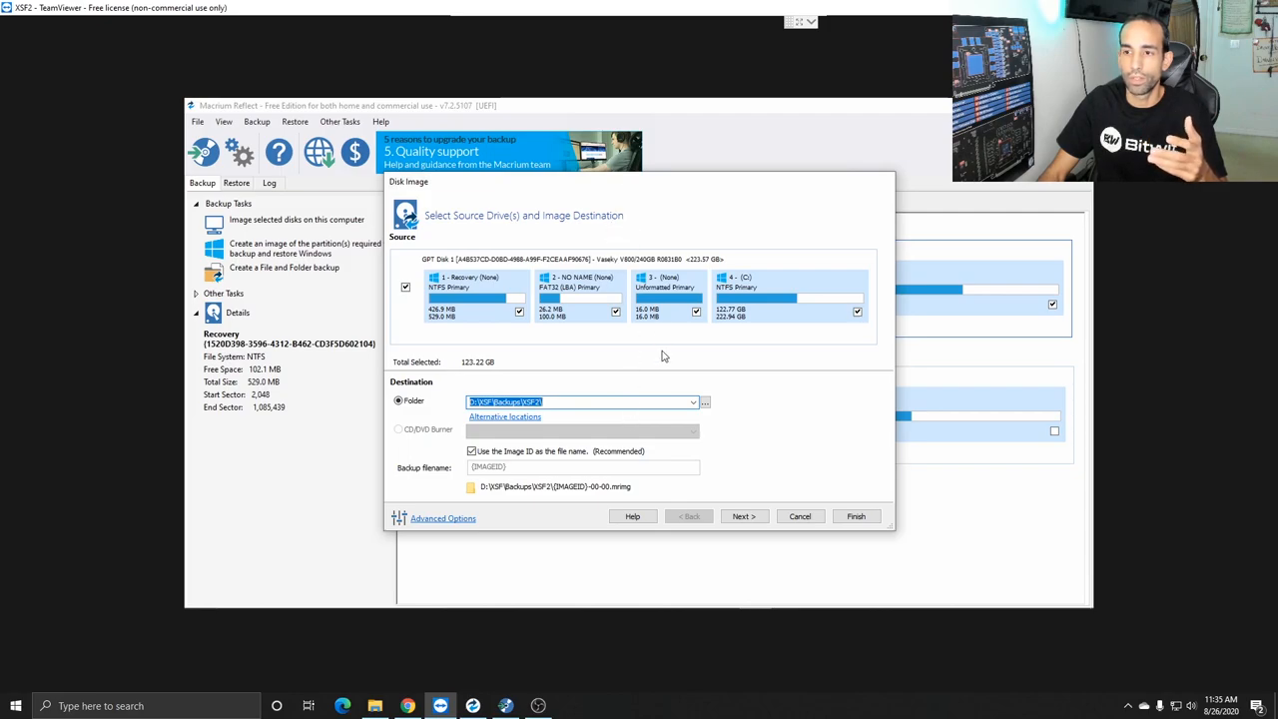
pyautogui.moveTo(689, 409)
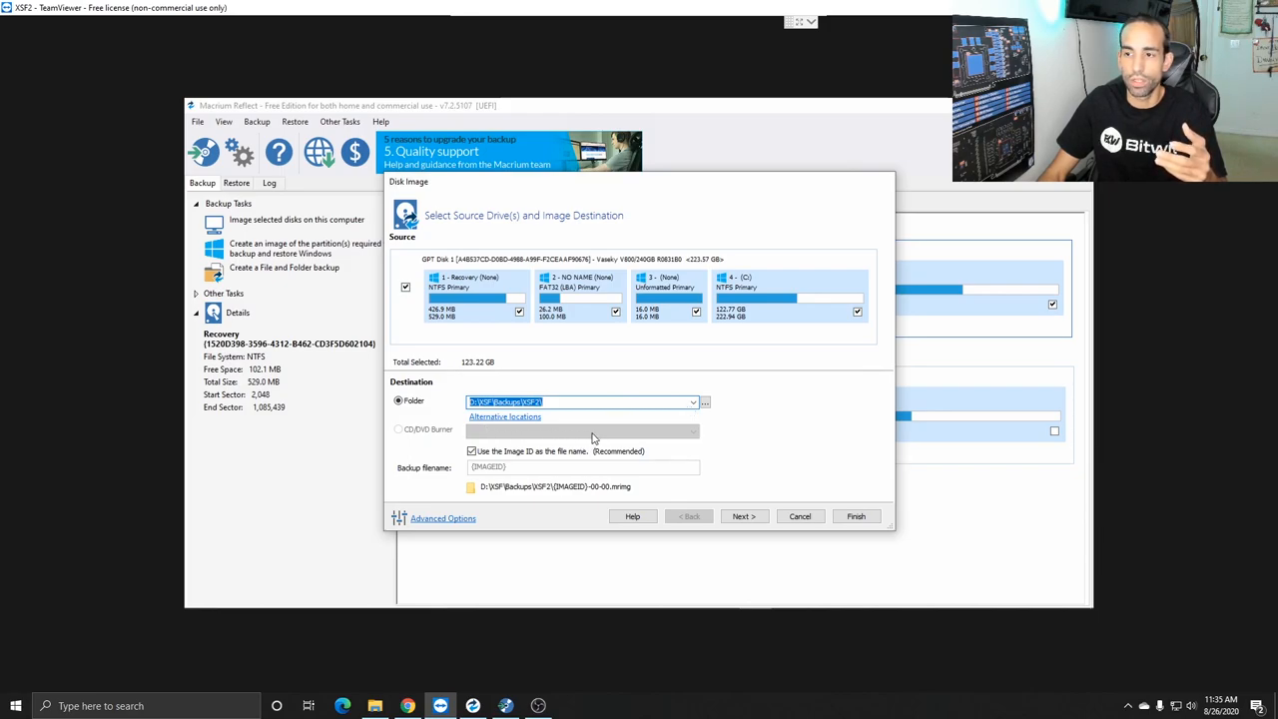
pyautogui.moveTo(659, 431)
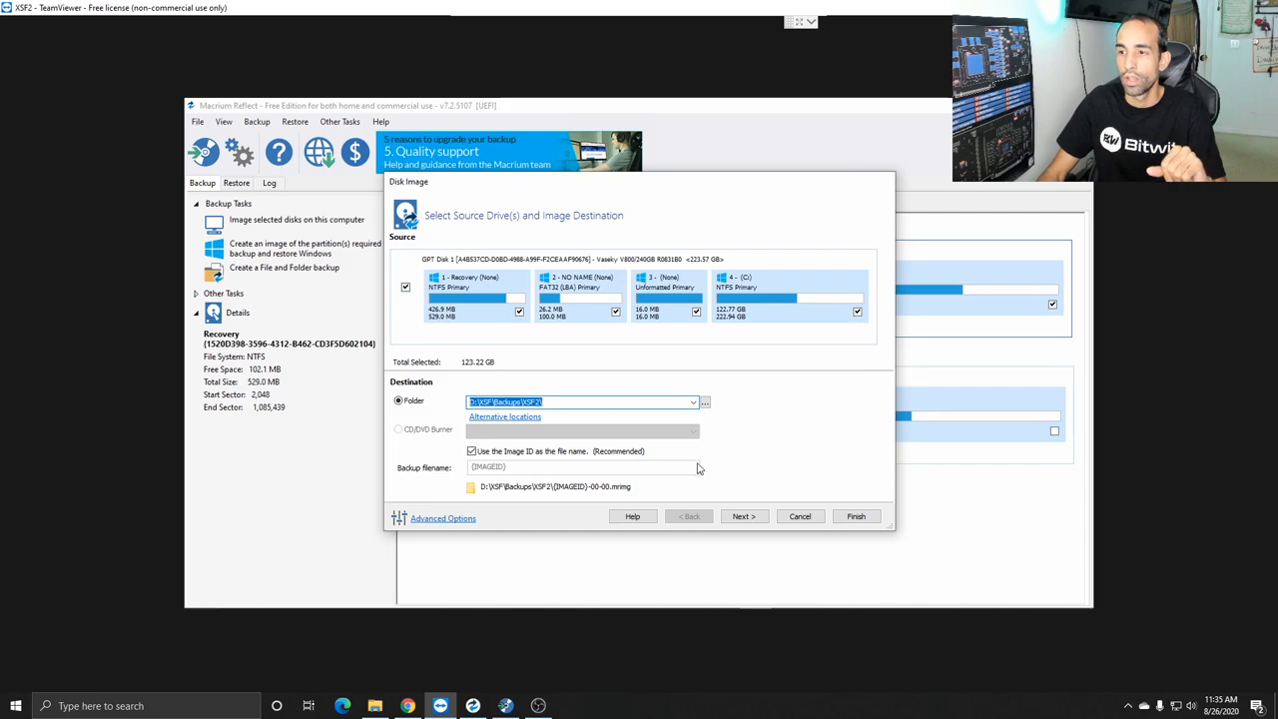
pyautogui.click(743, 515)
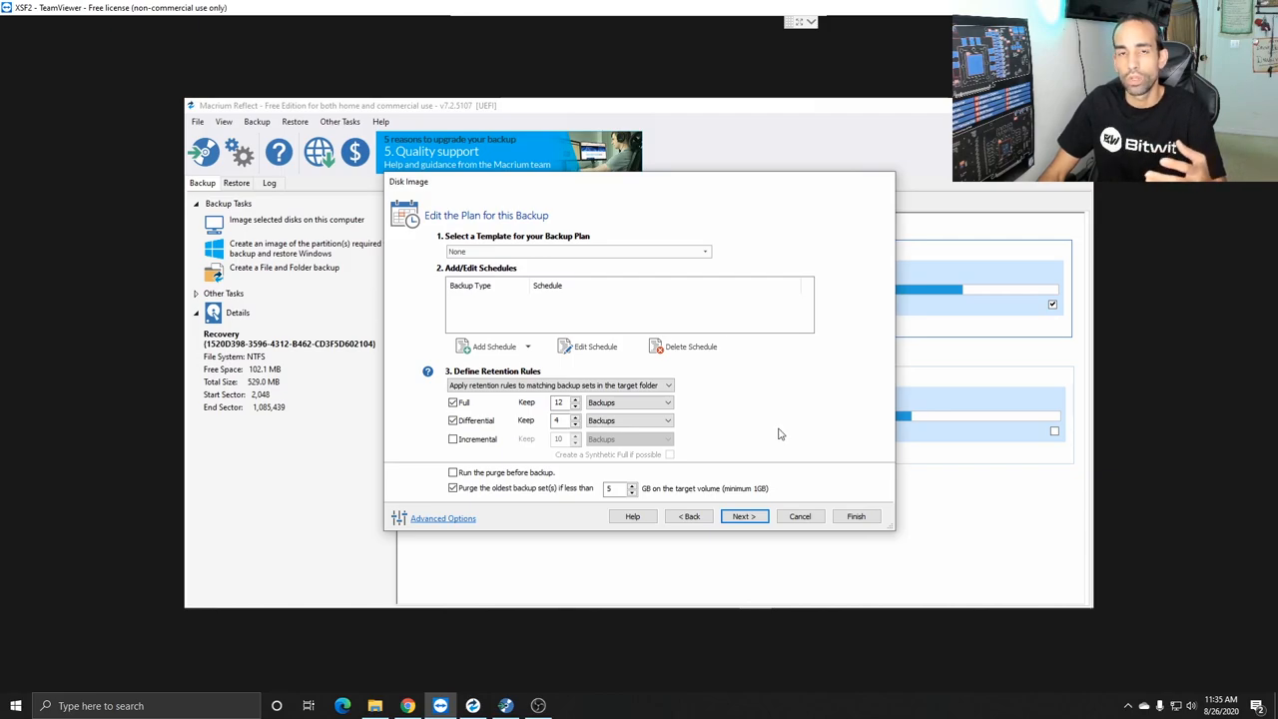
pyautogui.moveTo(763, 405)
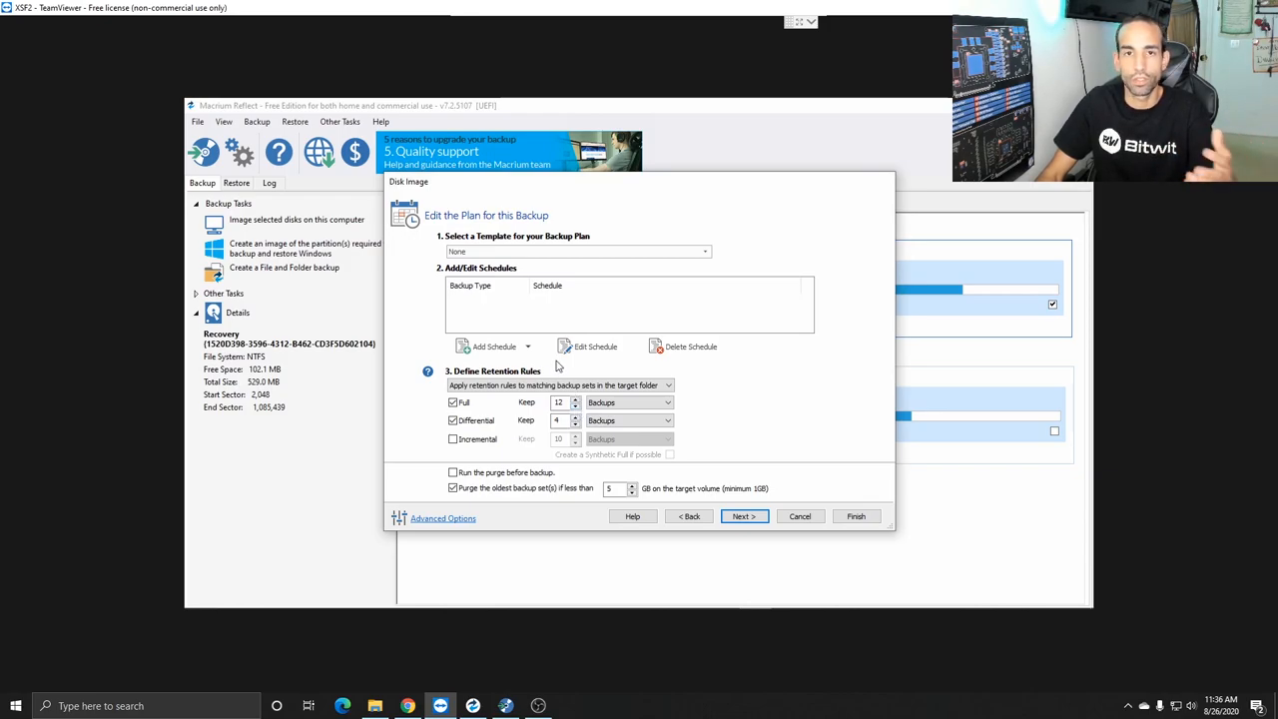
pyautogui.moveTo(583, 380)
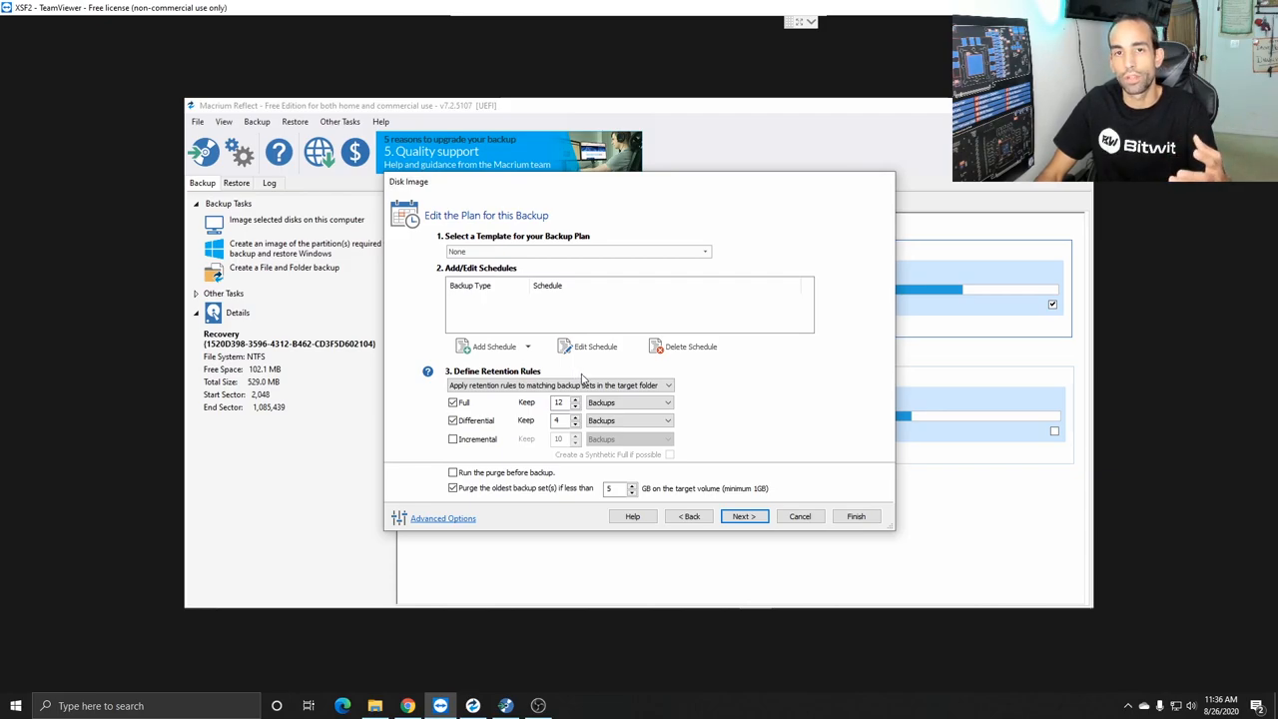
pyautogui.click(451, 401)
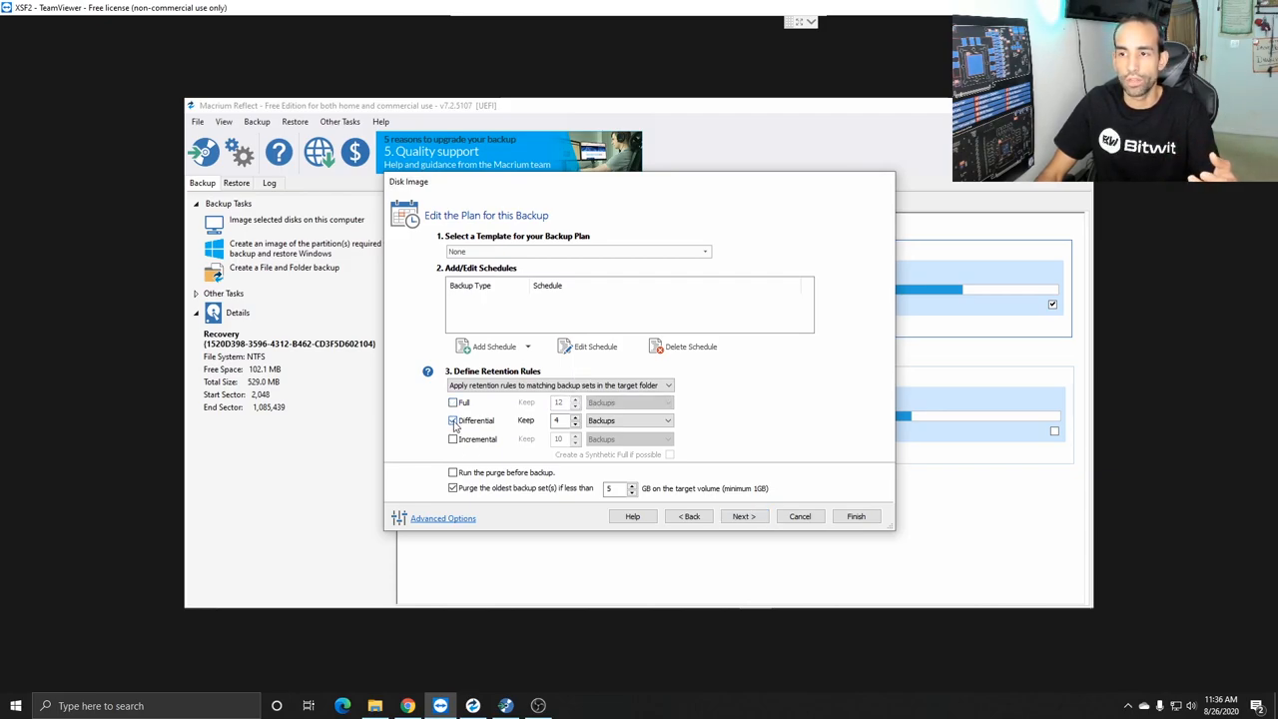
pyautogui.click(451, 419)
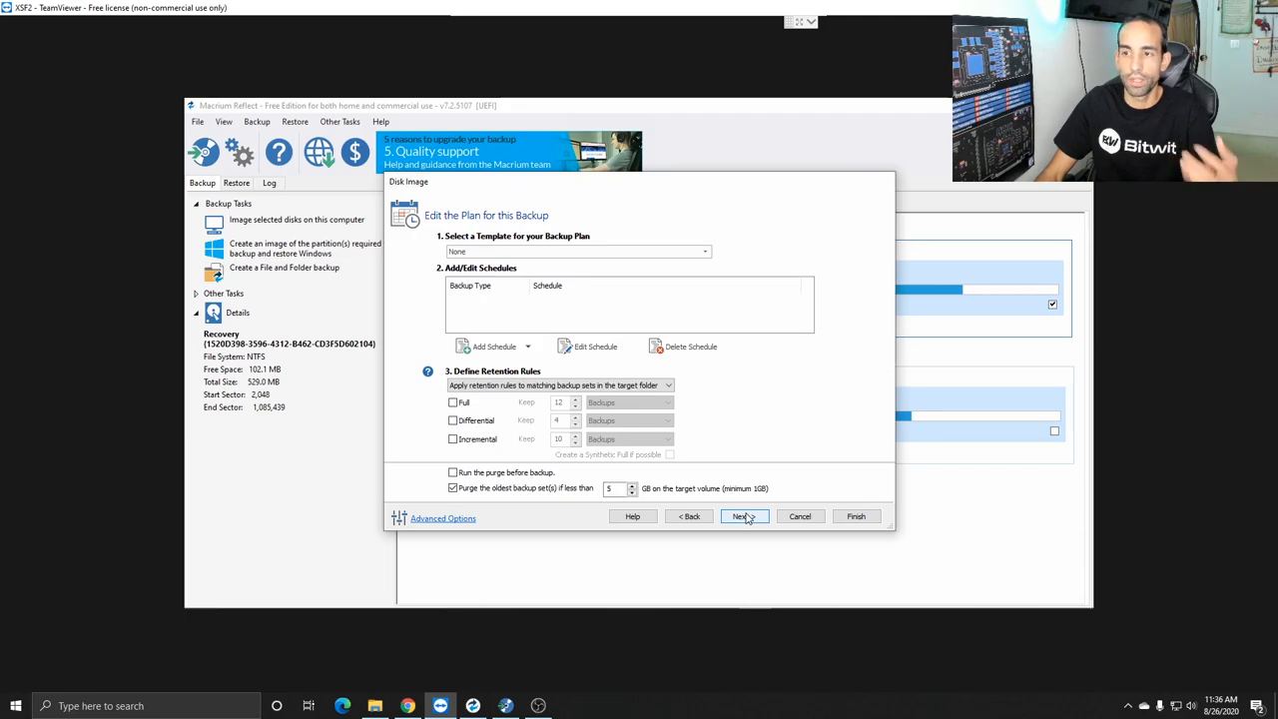
pyautogui.click(743, 515)
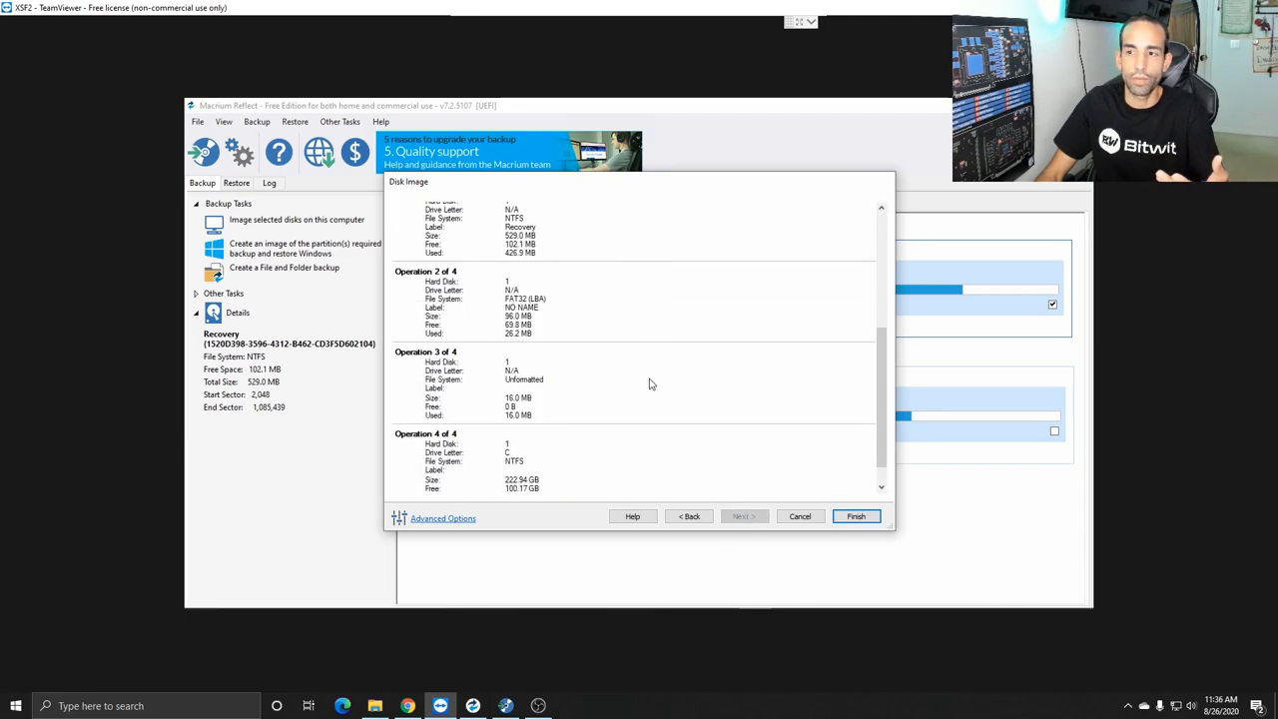
# Finish the image job, producing a roughly 30 GB .mrimg file in the backups folder
pyautogui.scroll(-3)
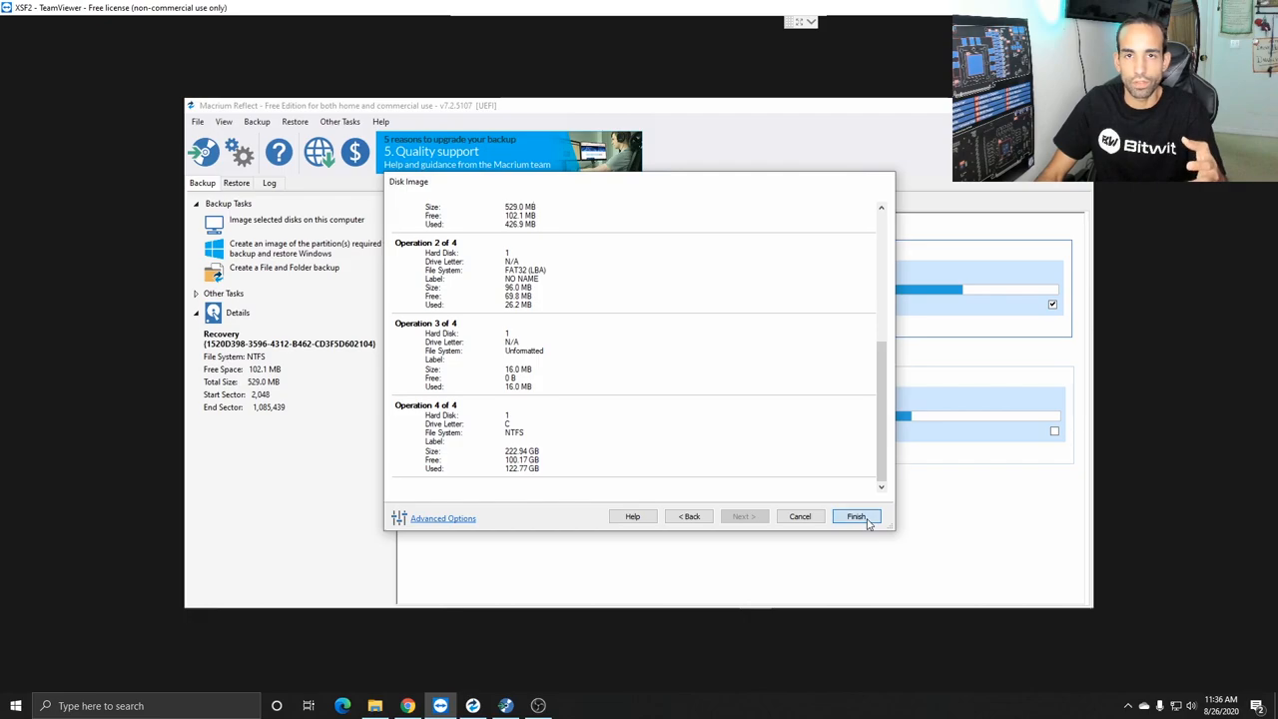
pyautogui.click(854, 515)
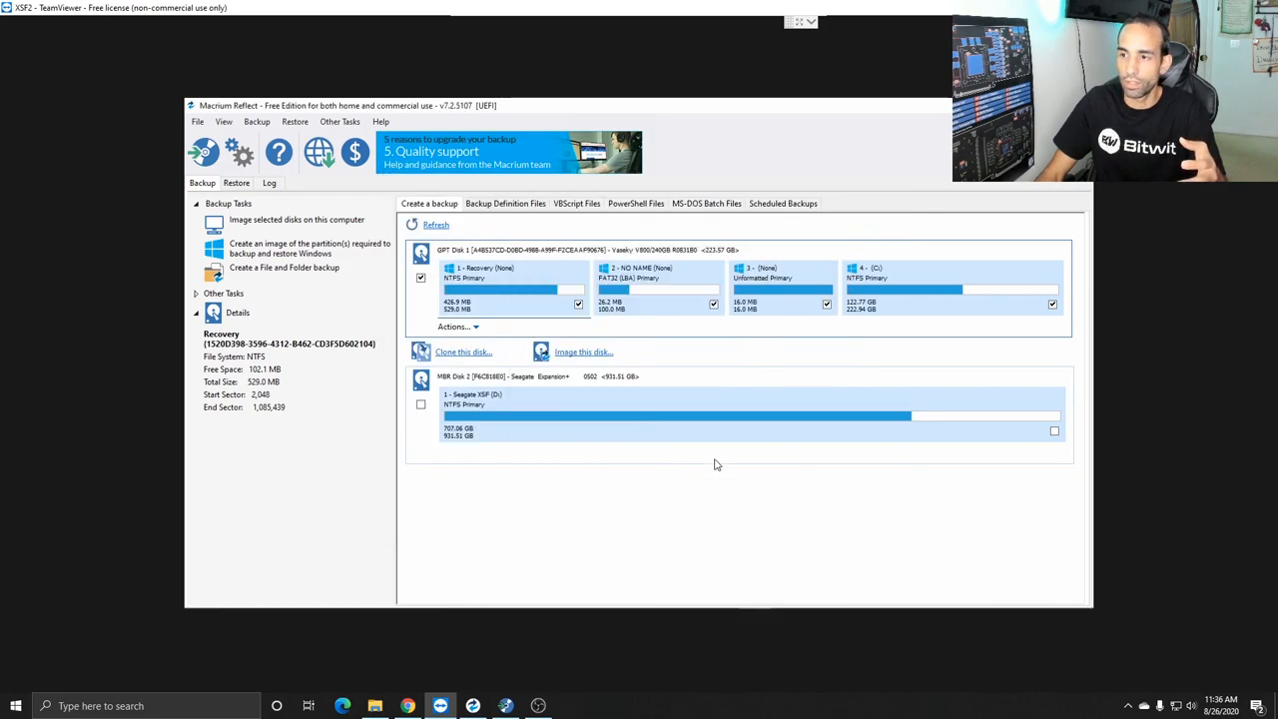
pyautogui.click(375, 707)
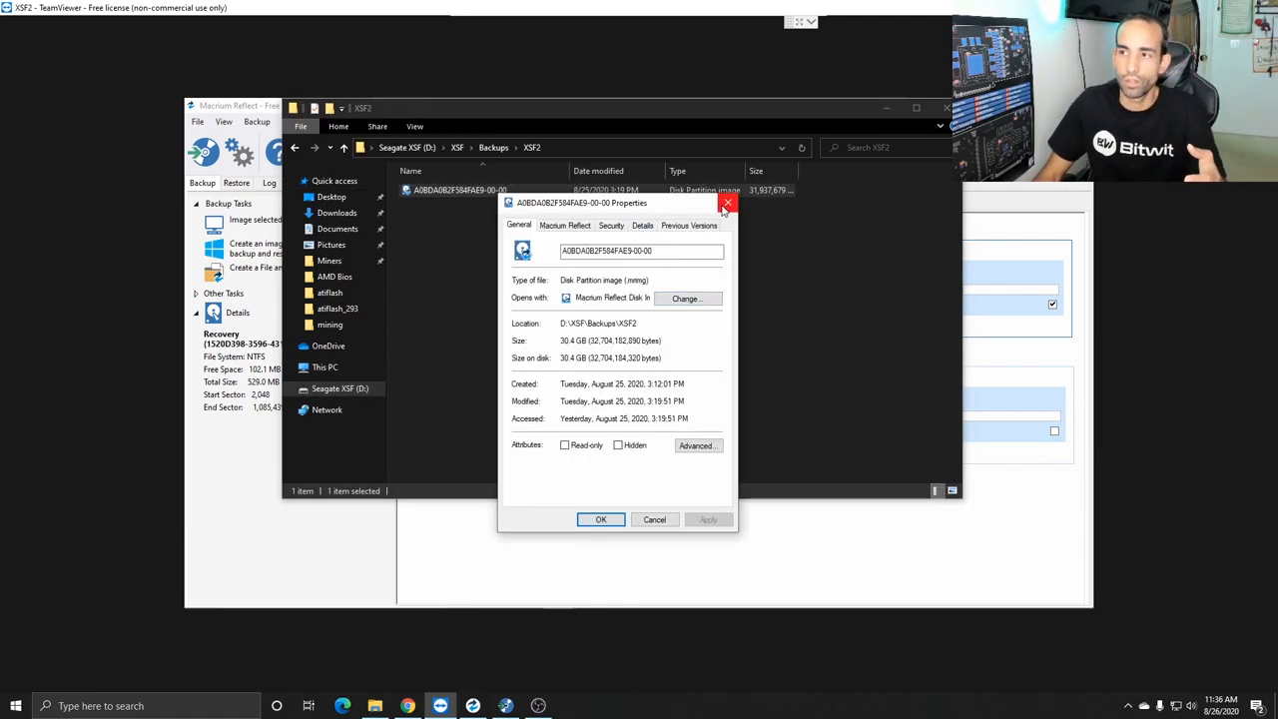
# Close the image file's Properties dialog and the backups folder window
pyautogui.click(726, 204)
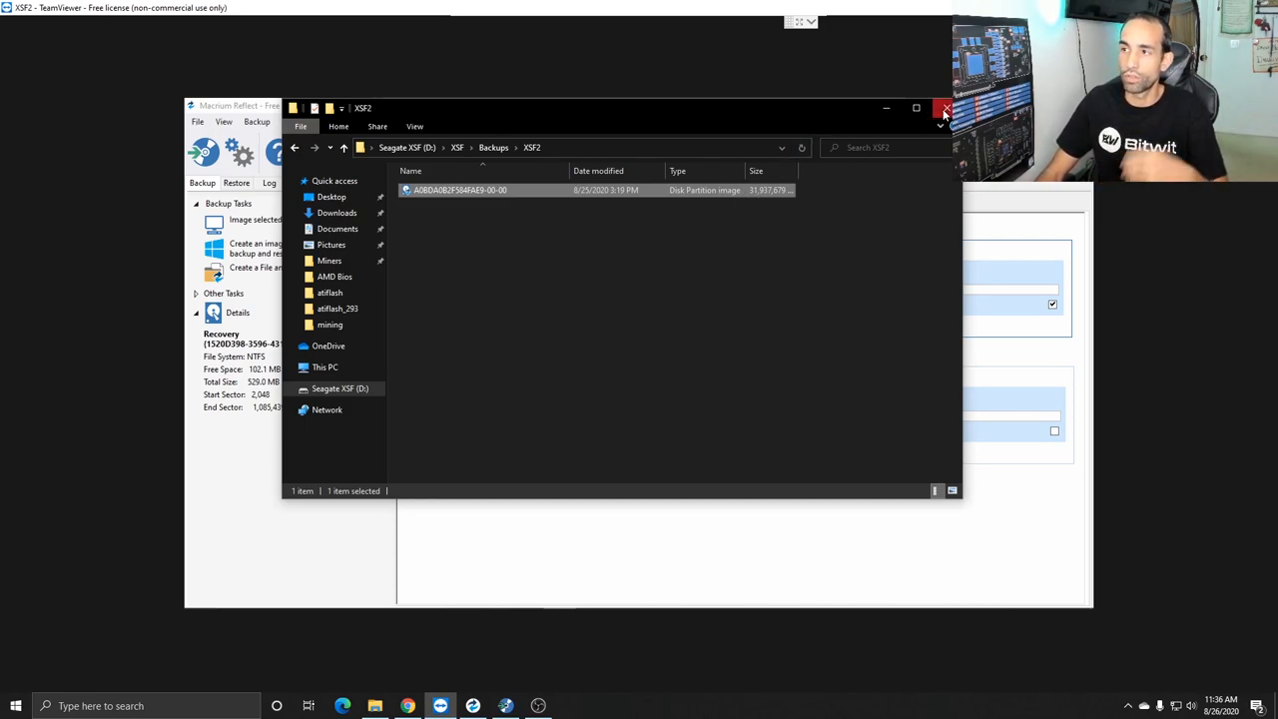
pyautogui.click(943, 108)
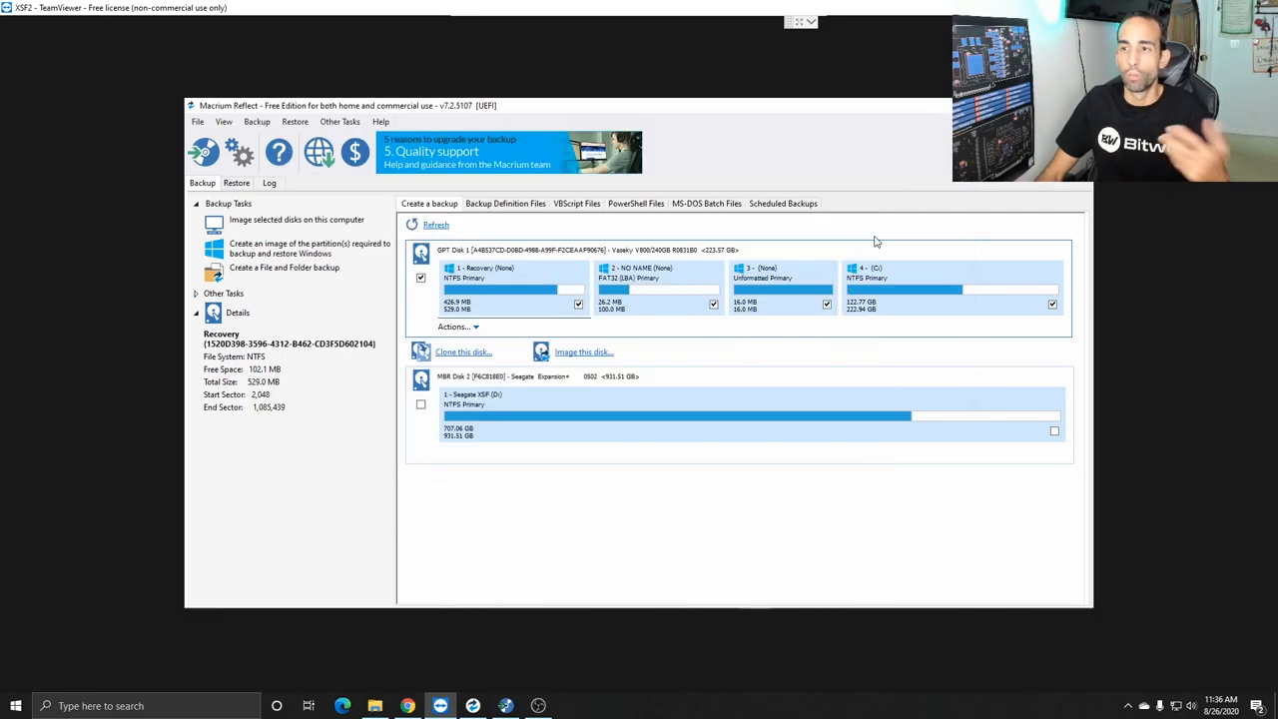
pyautogui.moveTo(799, 467)
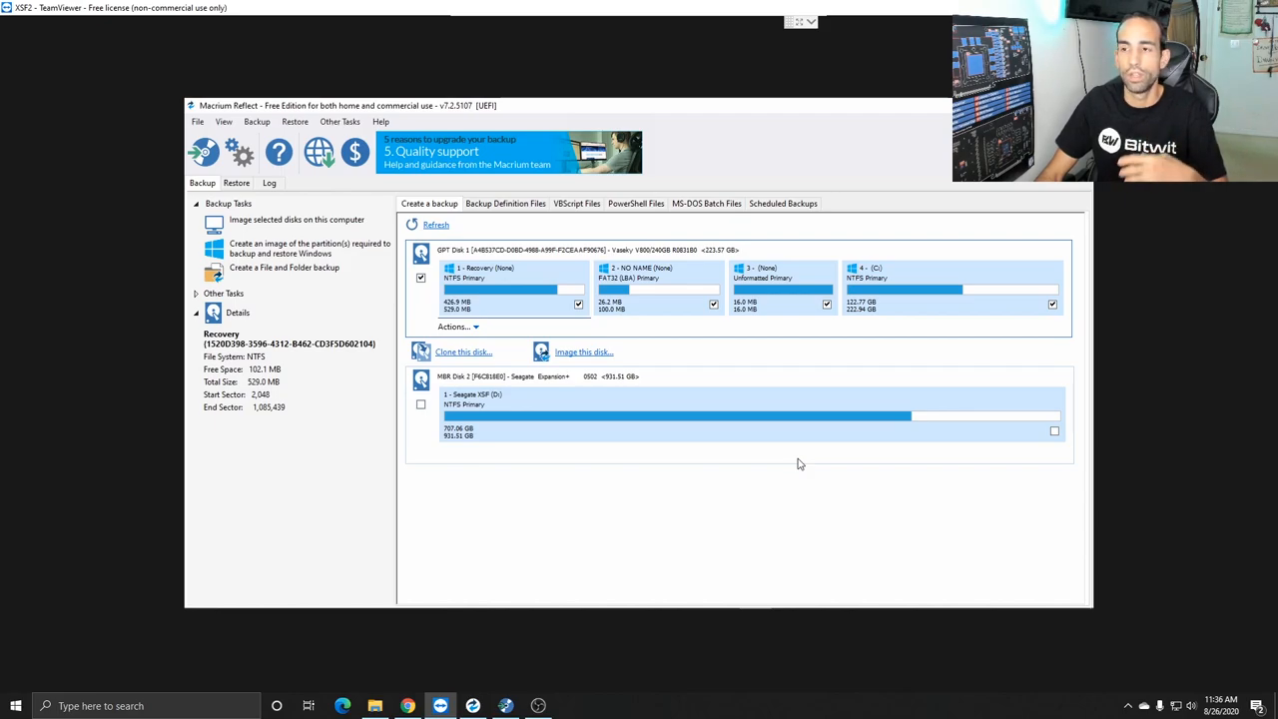
pyautogui.moveTo(797, 456)
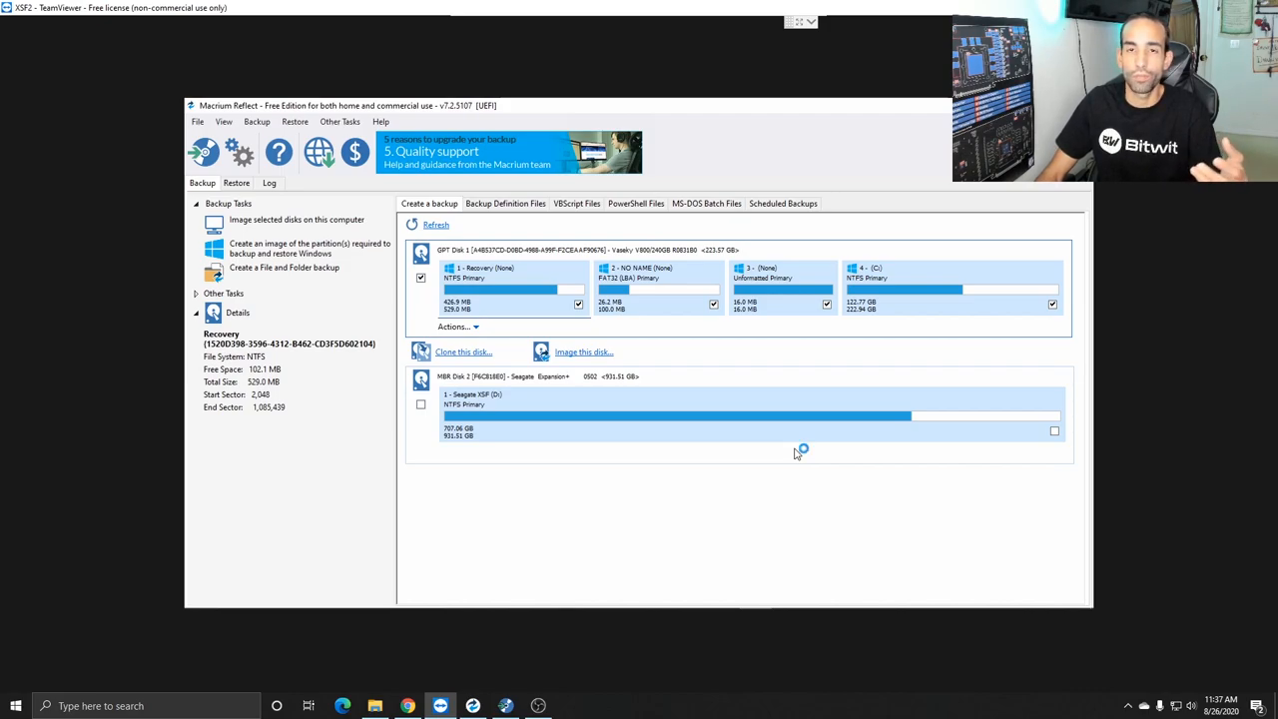
pyautogui.moveTo(617, 344)
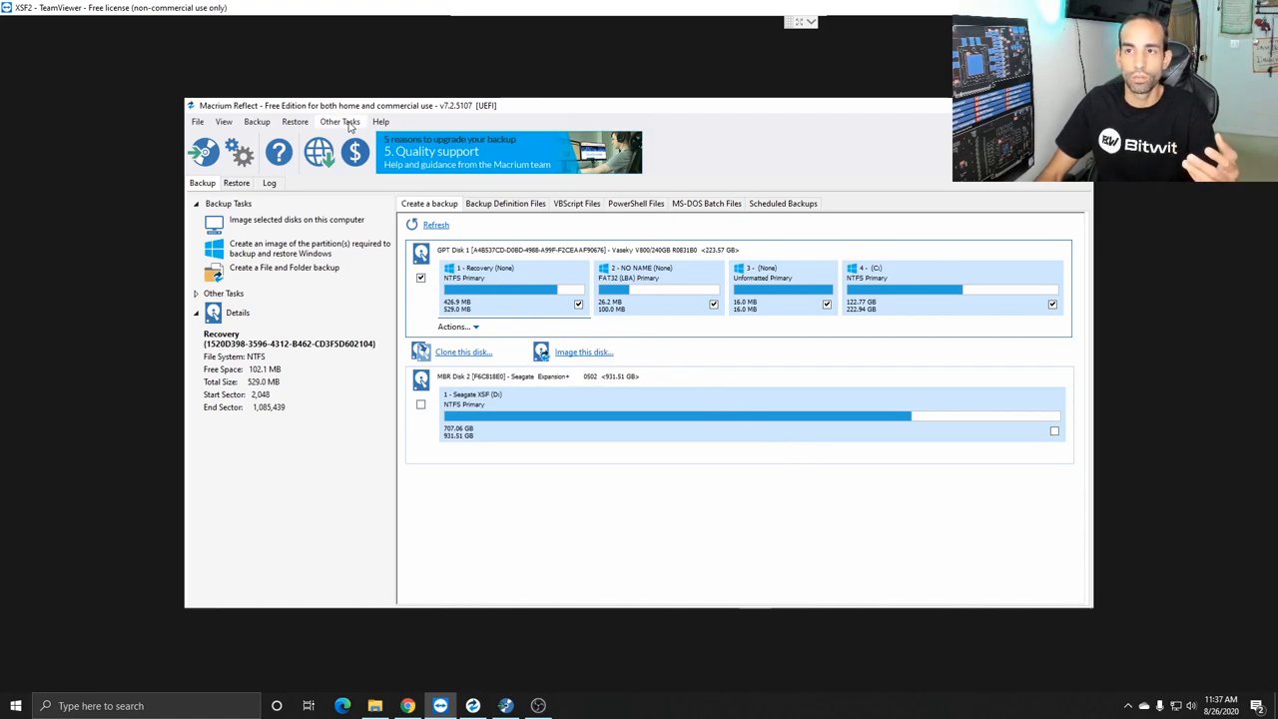
# Build rescue media onto the USB flash drive via Other Tasks and confirm success
pyautogui.click(340, 122)
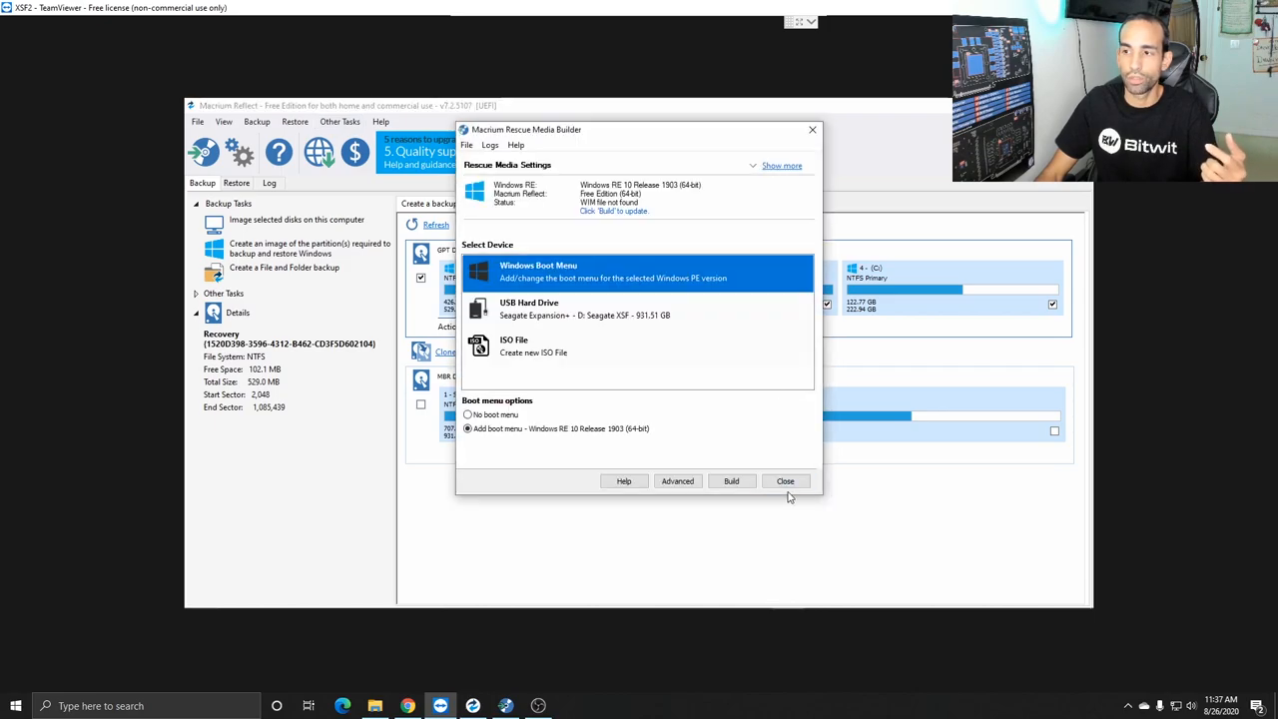
pyautogui.click(784, 479)
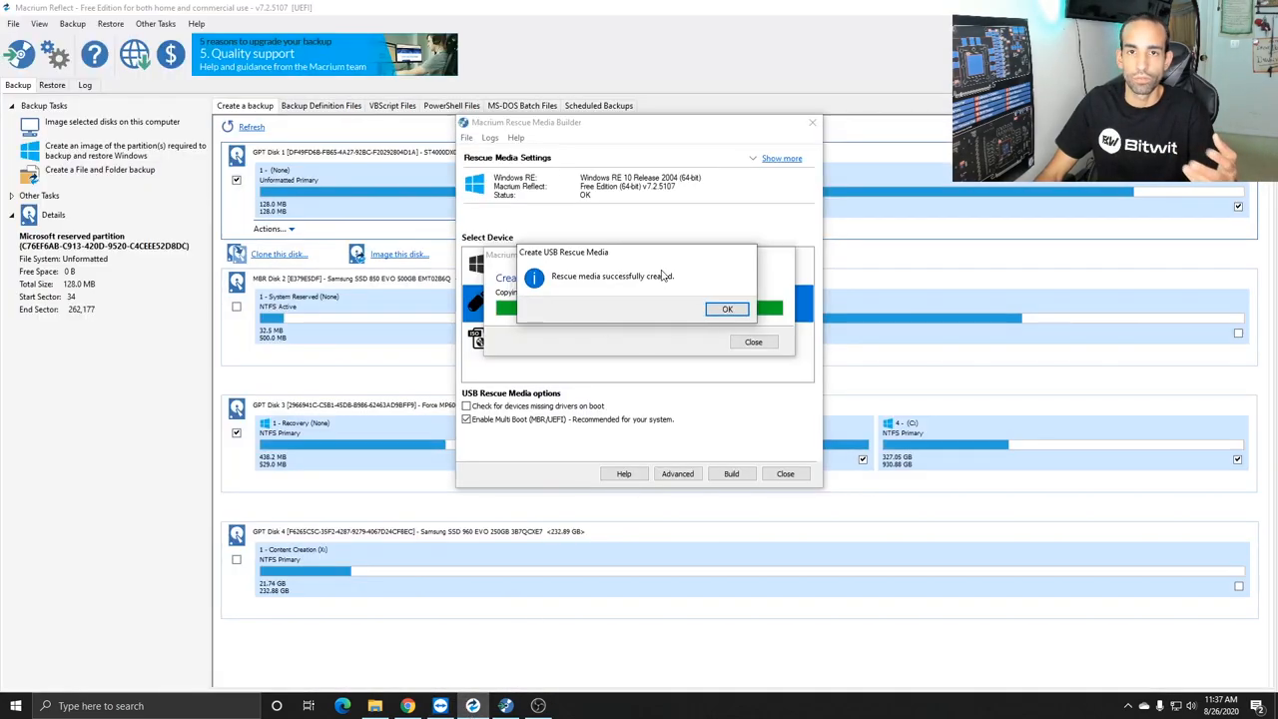
pyautogui.click(726, 308)
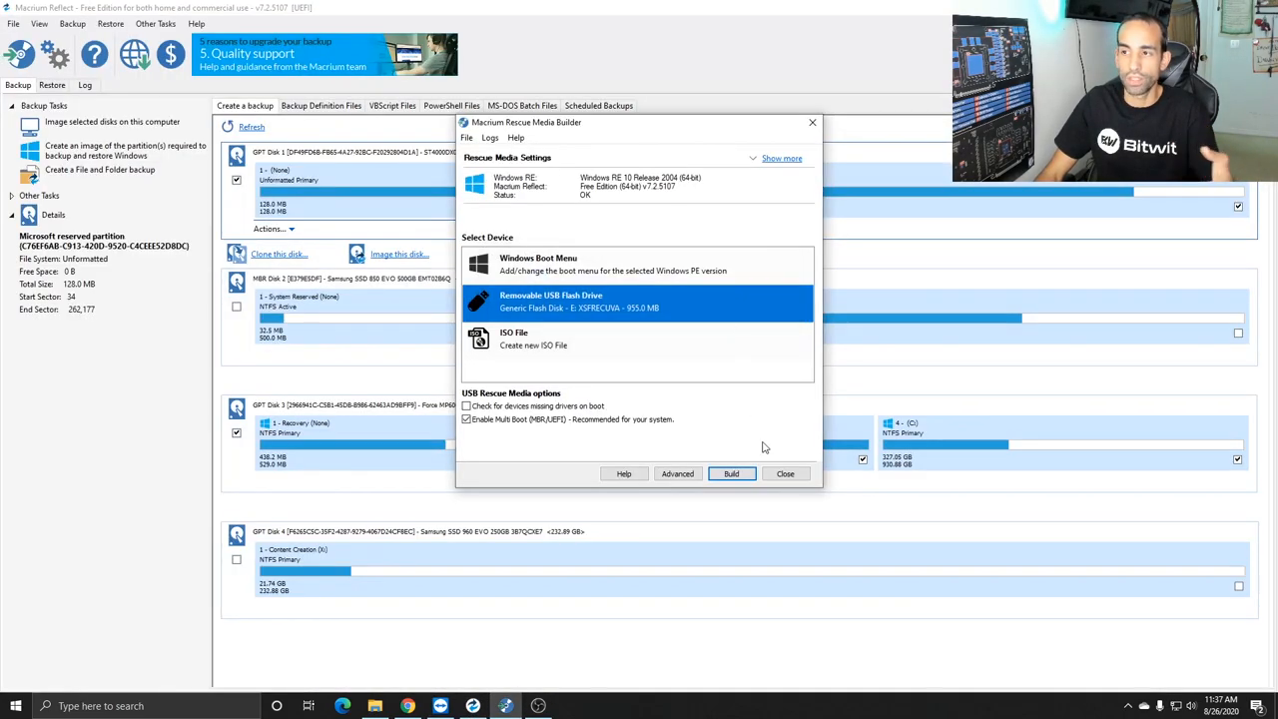
pyautogui.click(784, 473)
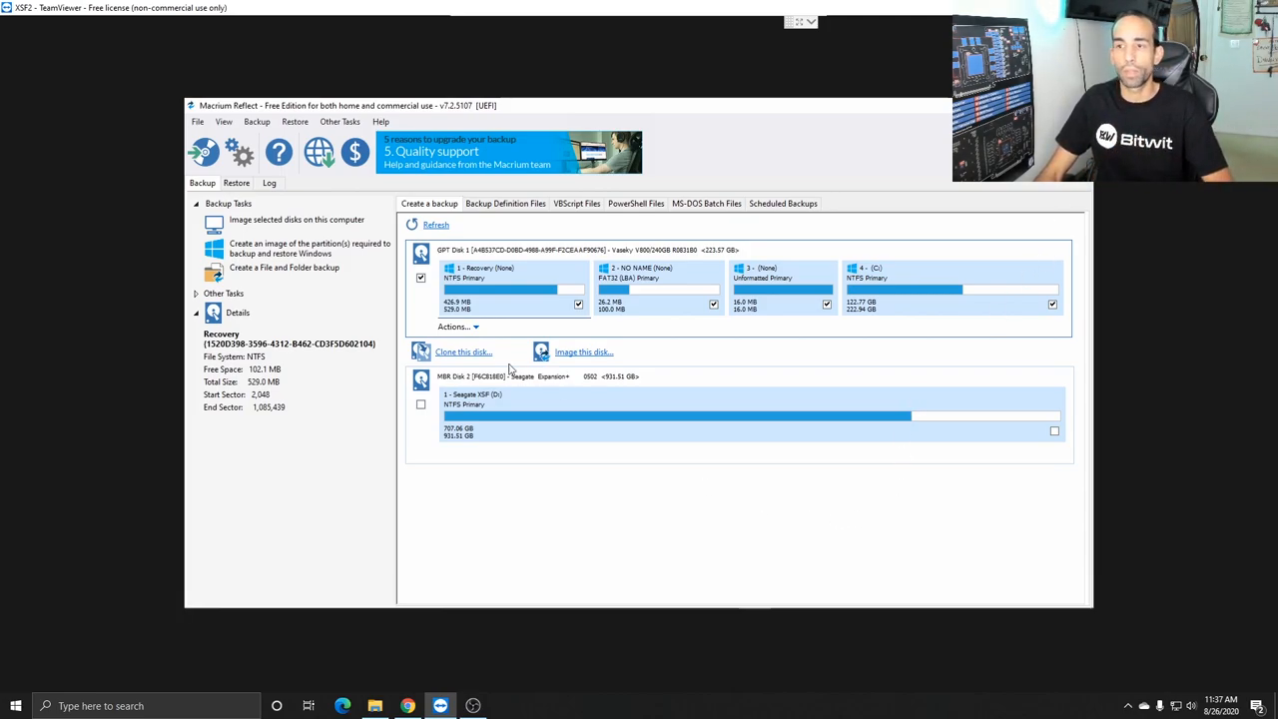
pyautogui.moveTo(527, 405)
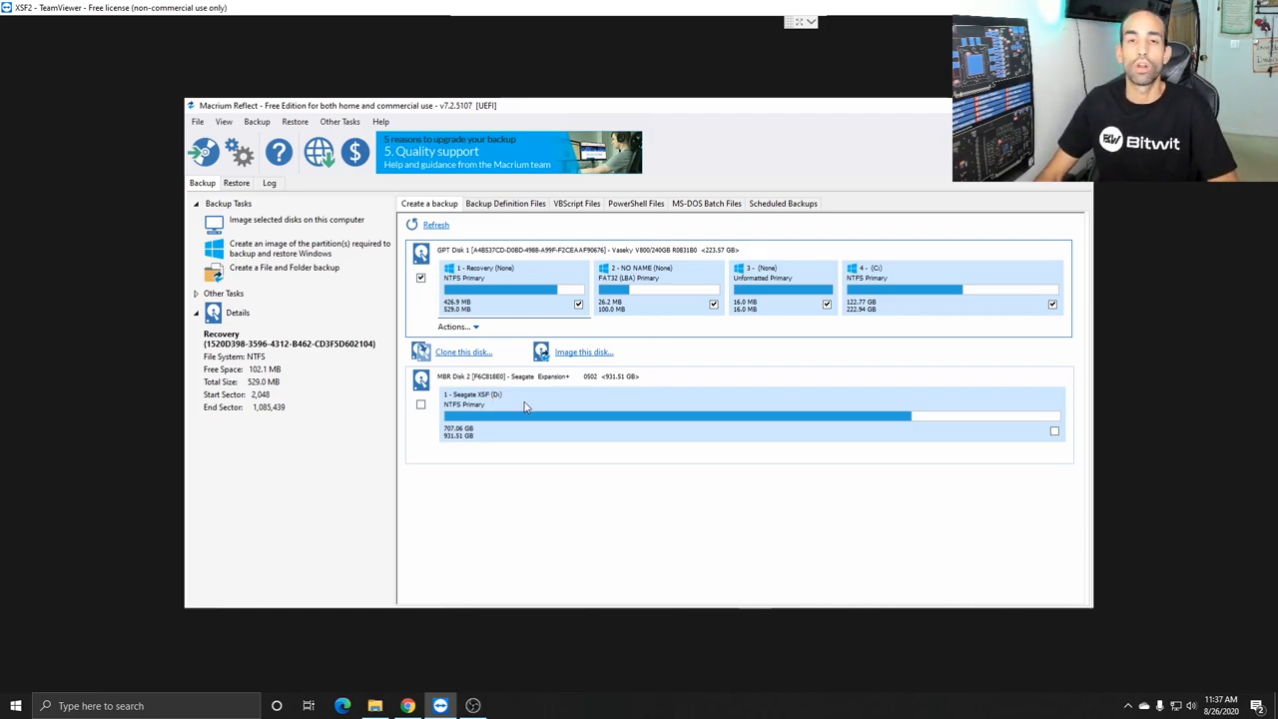
pyautogui.moveTo(507, 343)
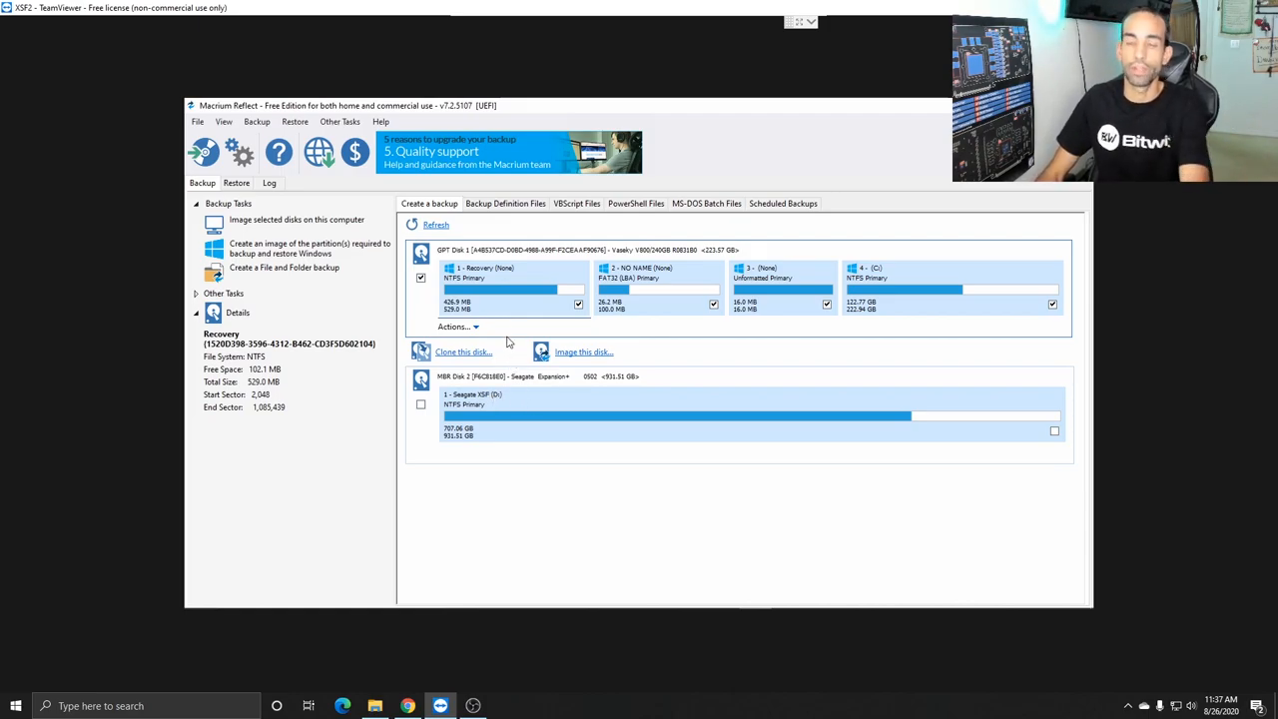
pyautogui.moveTo(503, 316)
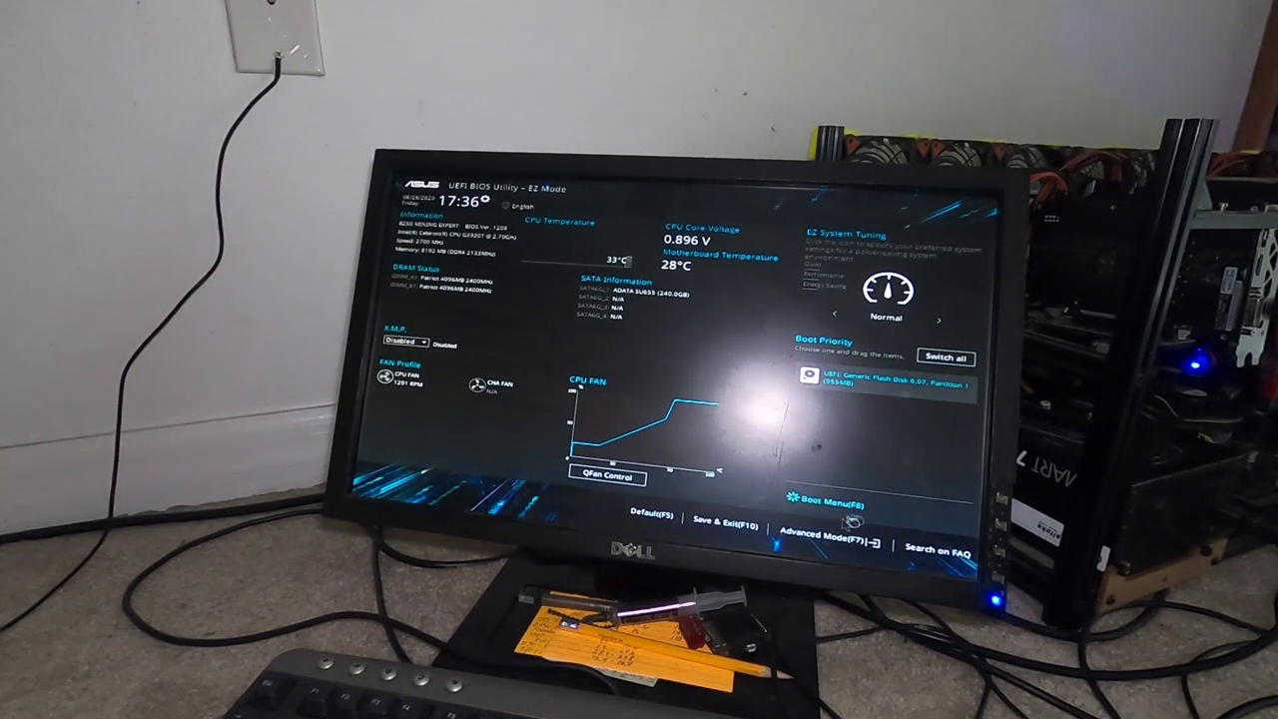
# Choose the USB flash drive under Boot Priority to boot into Macrium Rescue
pyautogui.click(818, 499)
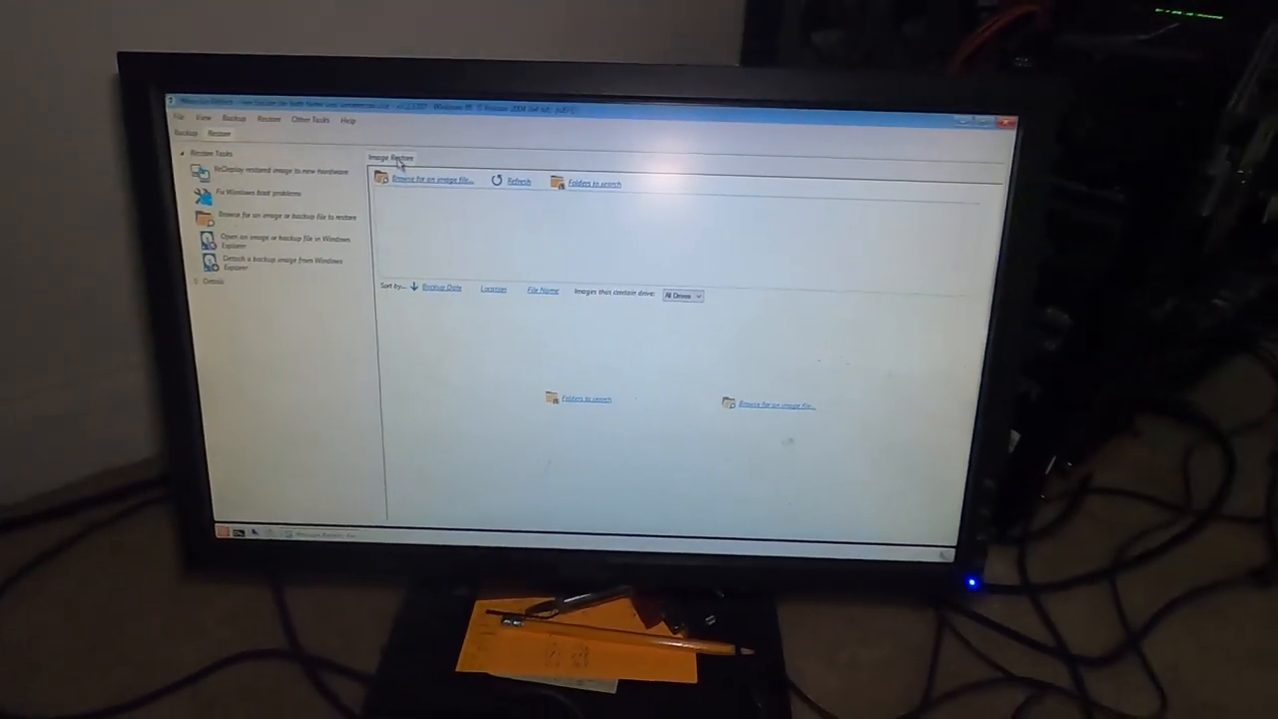
# Browse to the external drive's Backups folder and select the .mrimg image
pyautogui.click(424, 180)
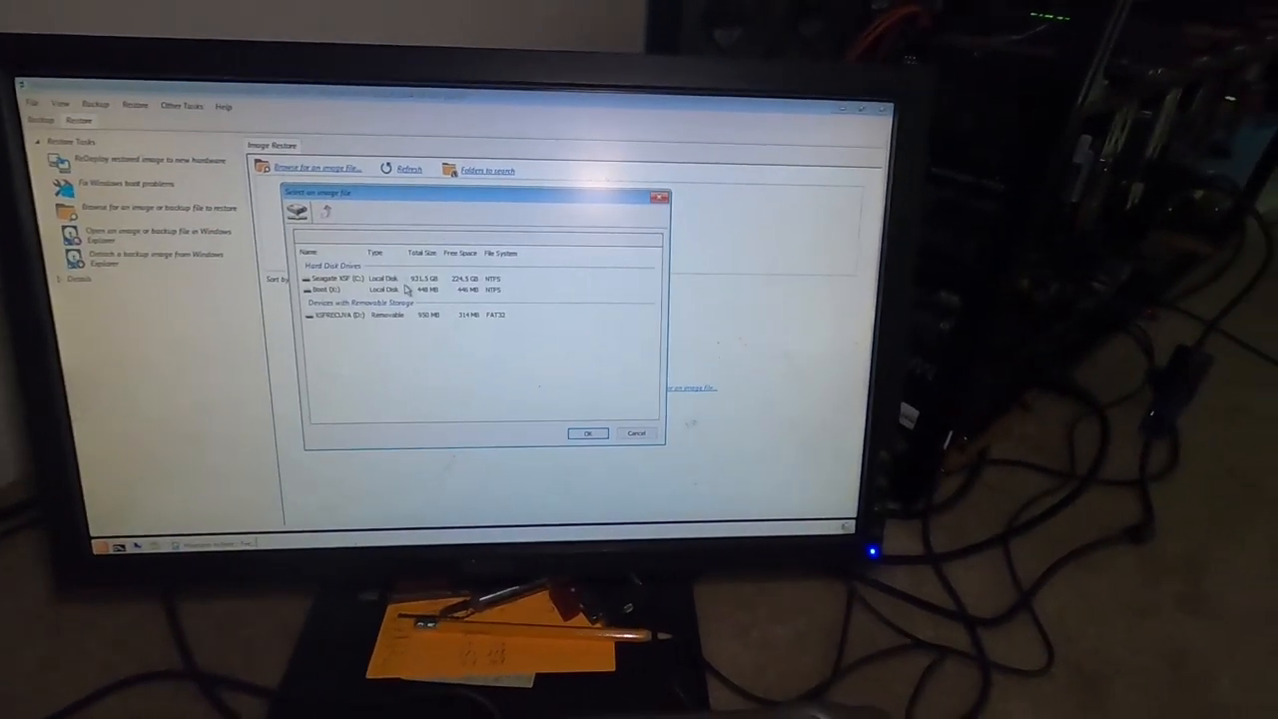
pyautogui.doubleClick(339, 277)
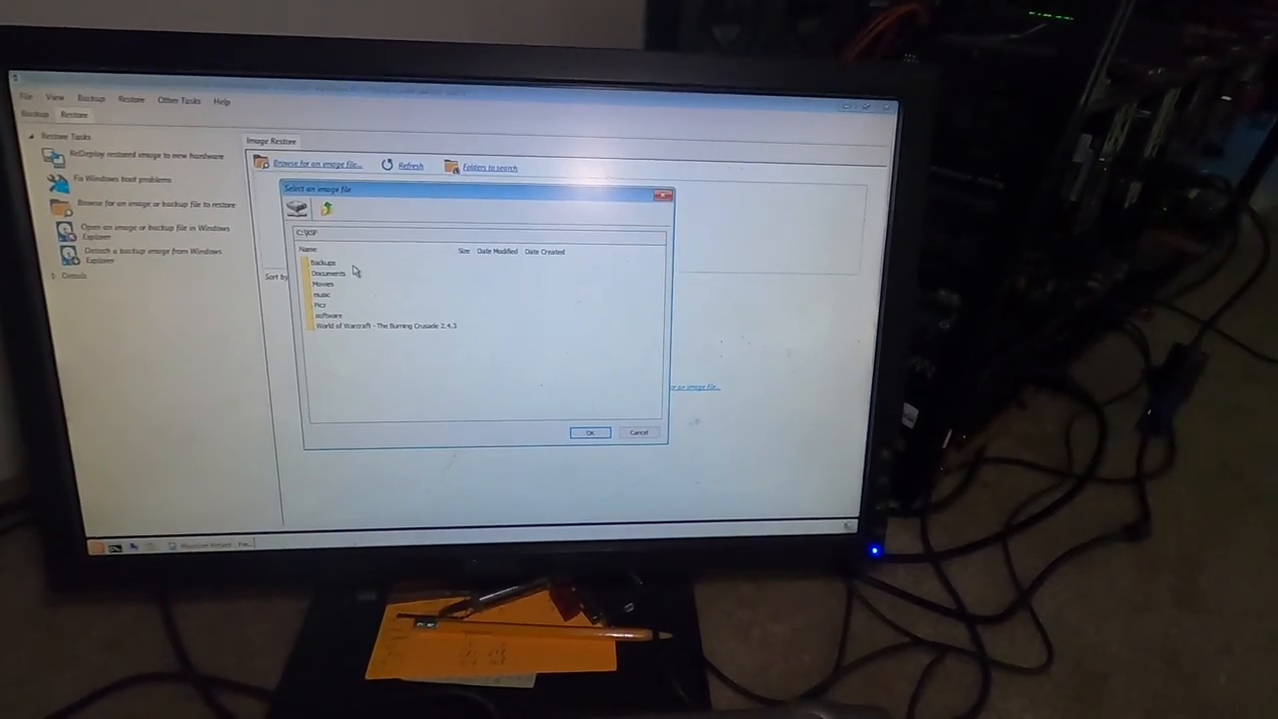
pyautogui.doubleClick(323, 262)
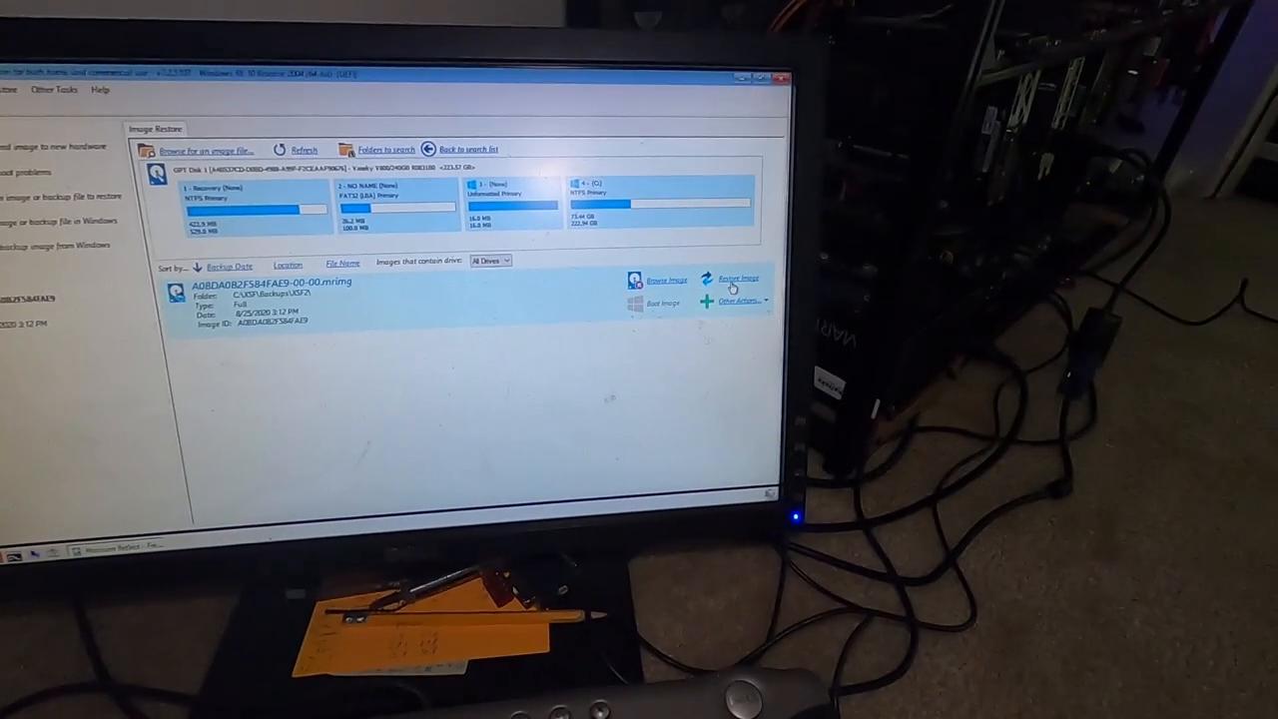
# Run Restore Image through Next and Finish to begin writing the partitions to the new SSD
pyautogui.click(737, 278)
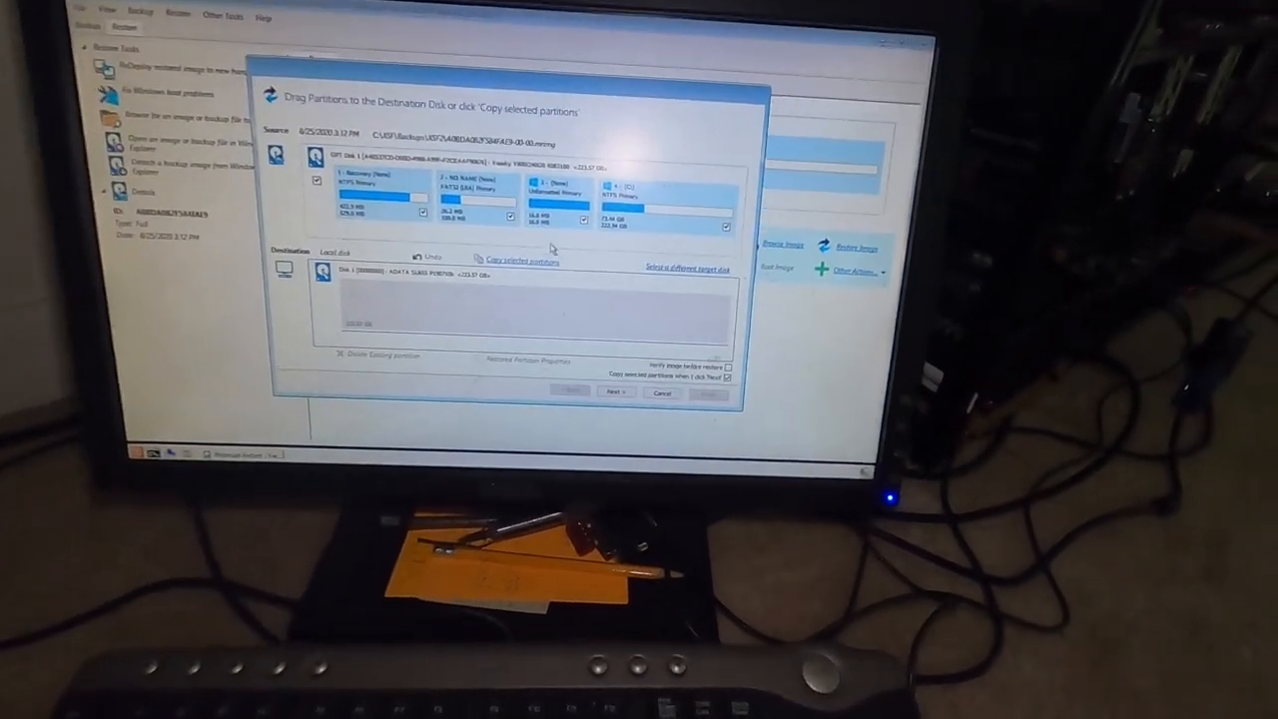
pyautogui.click(615, 391)
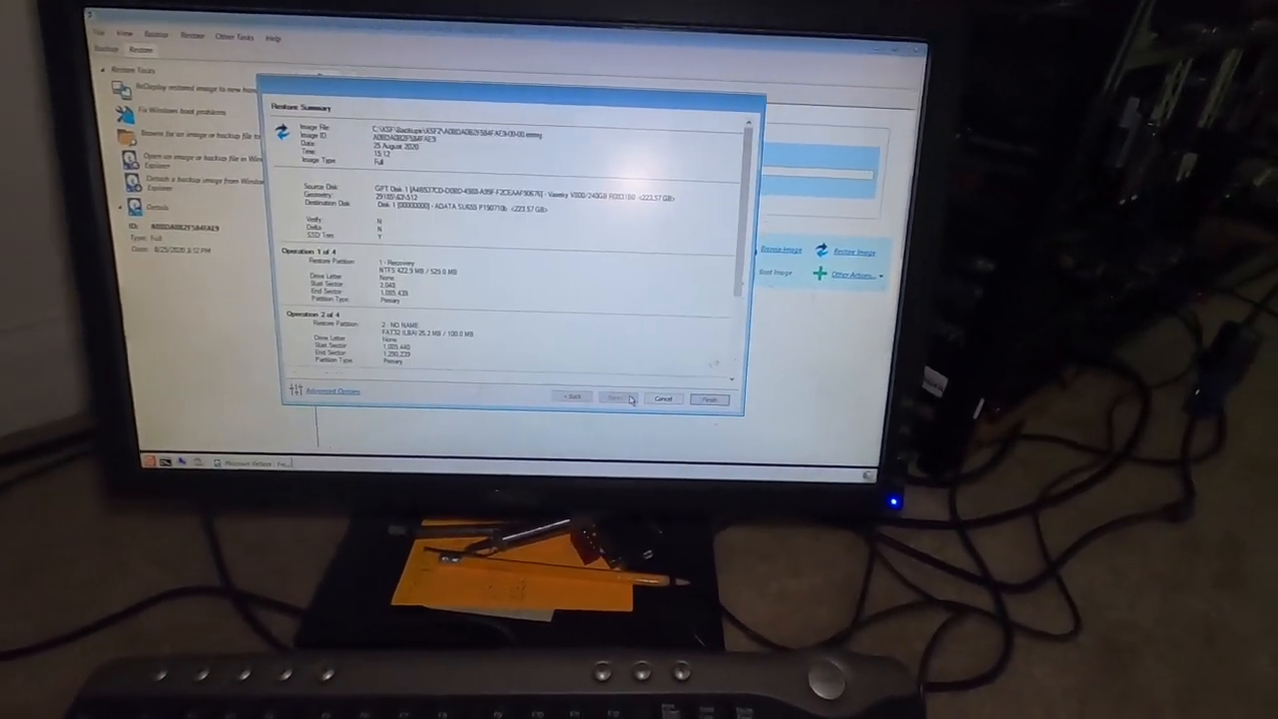
pyautogui.click(711, 399)
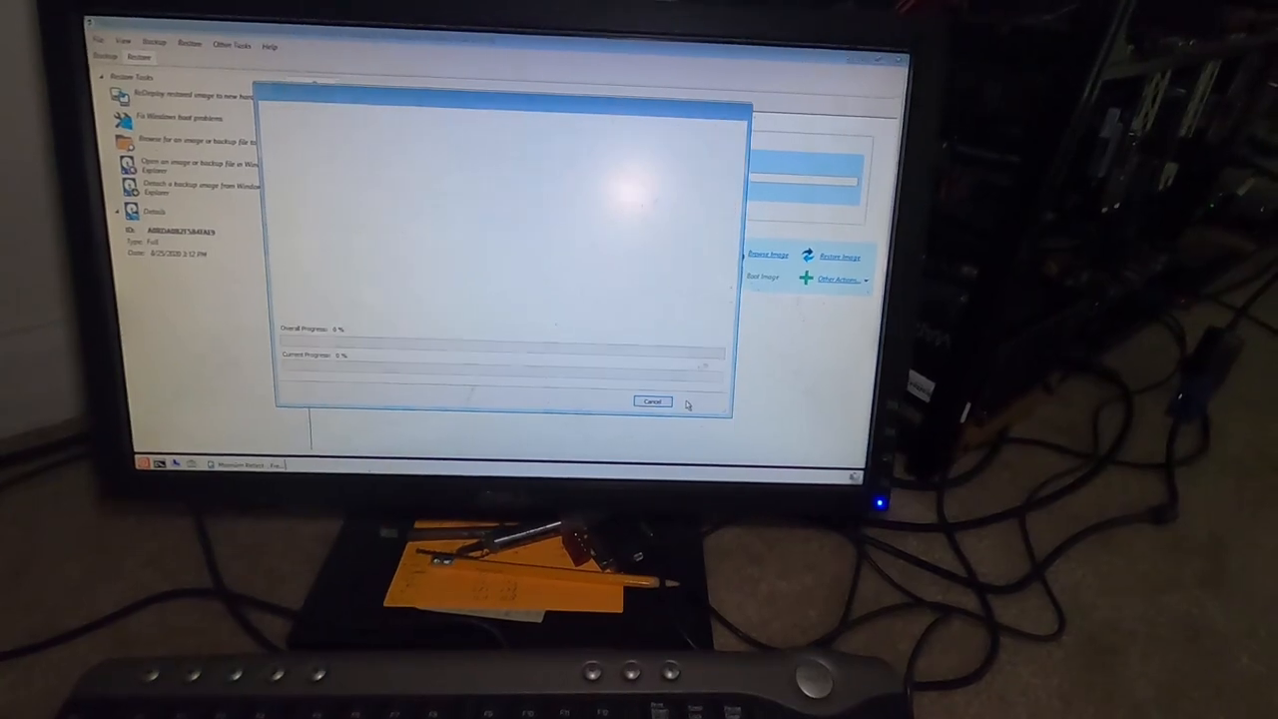